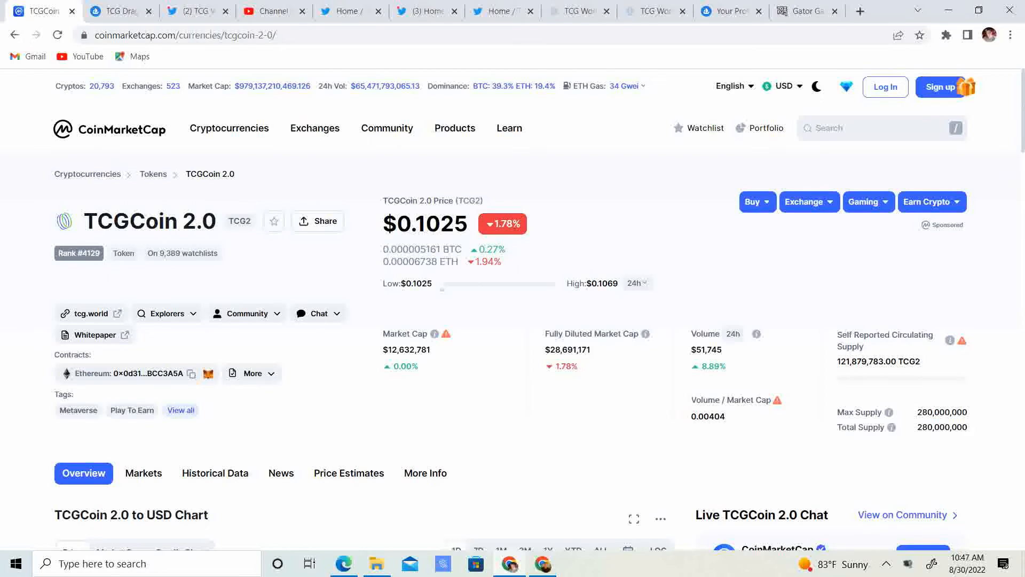
Scroll to the TCGCoin 2.0 to USD chart and switch it to the 7D range.
scroll(down, 3)
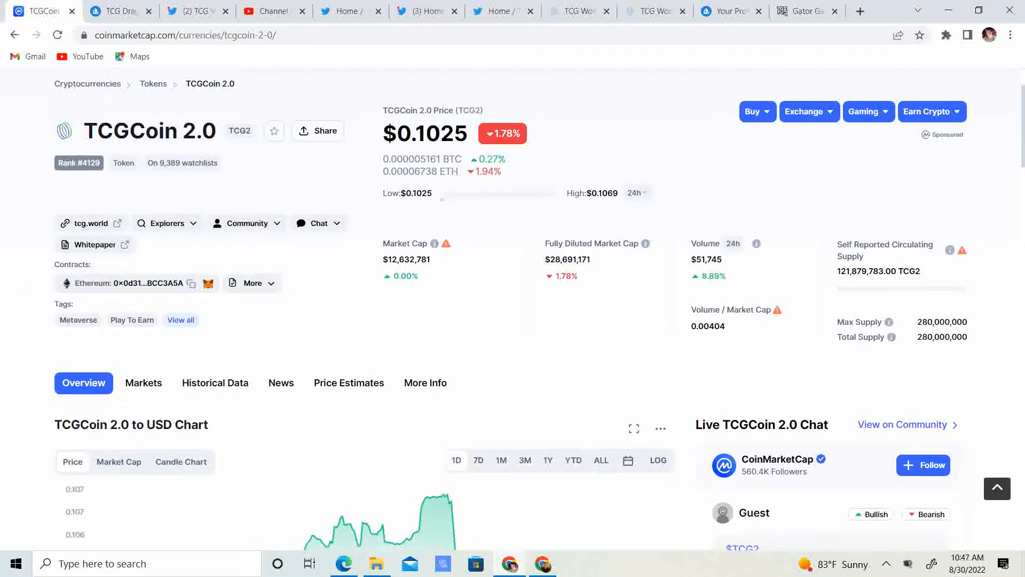
scroll(down, 3)
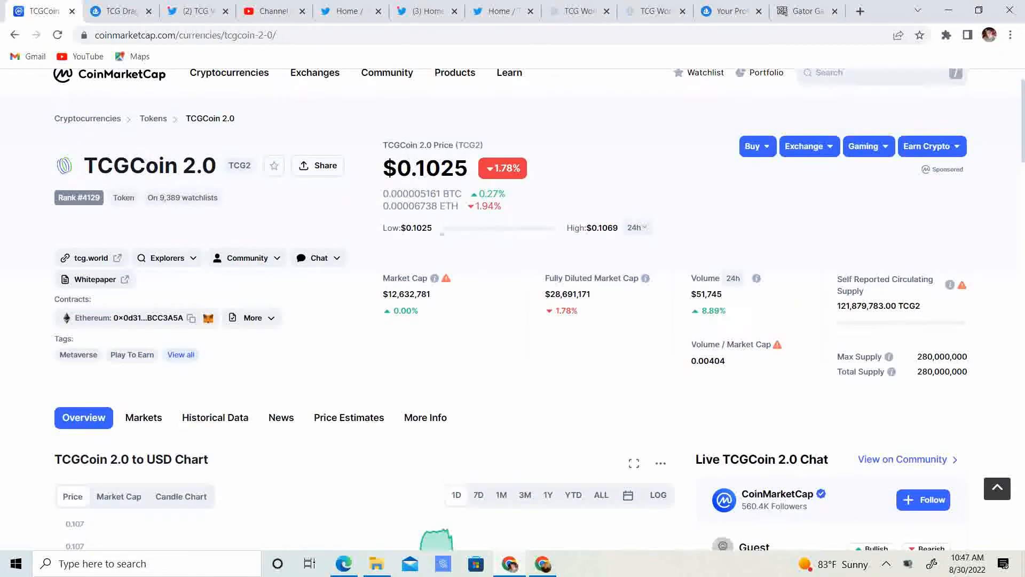
scroll(down, 3)
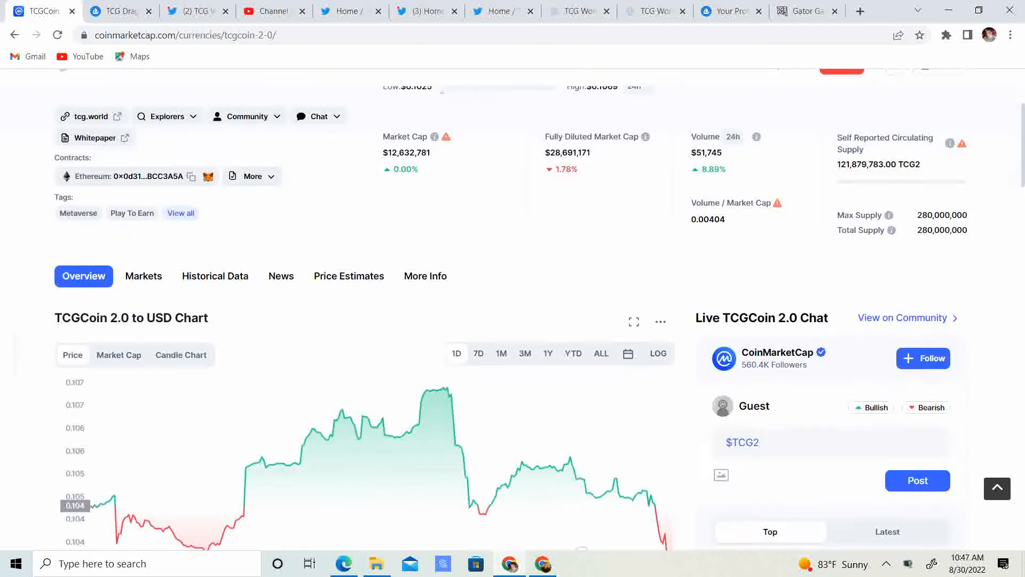
scroll(down, 3)
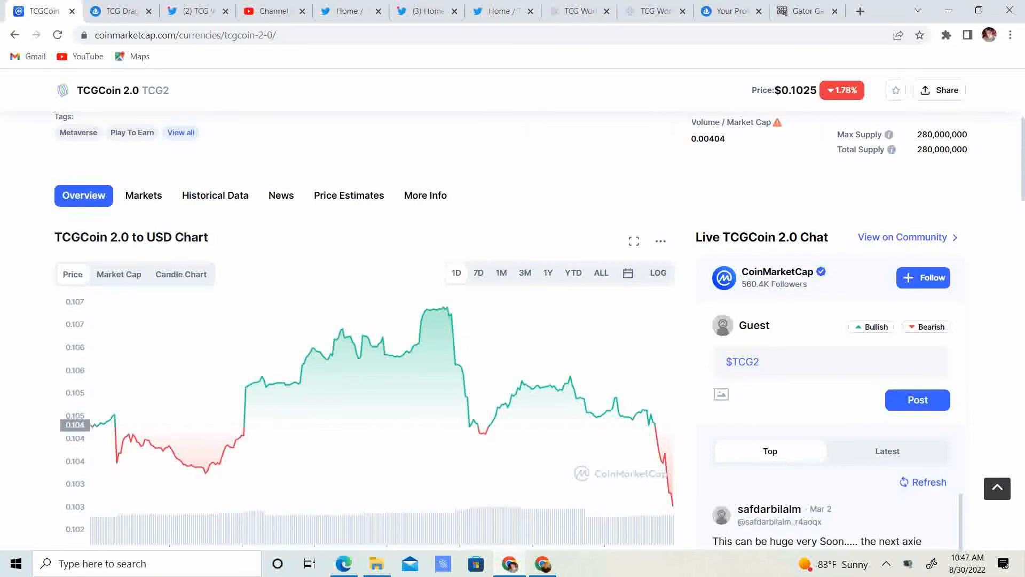
click(478, 271)
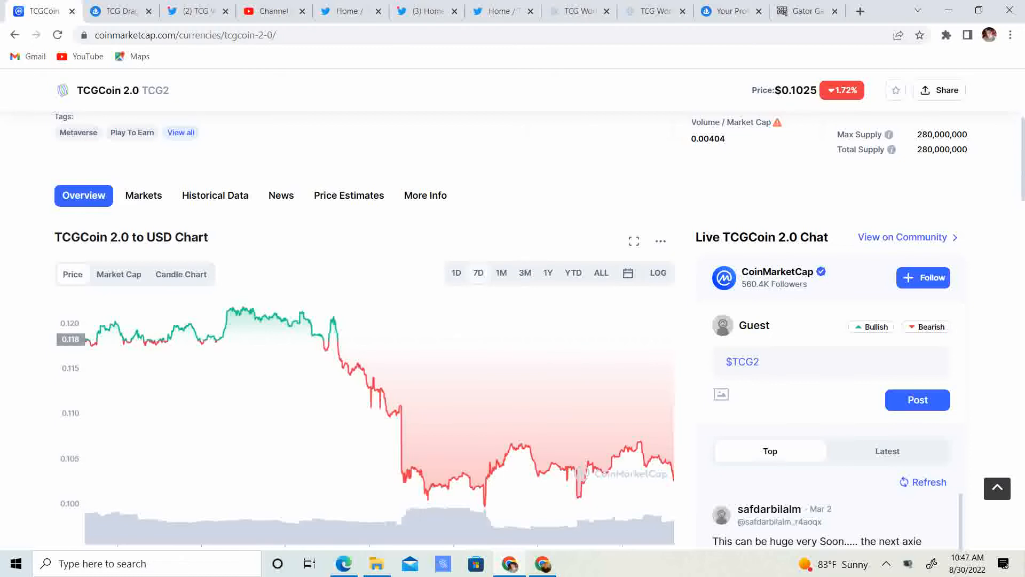
mouse_move(36, 11)
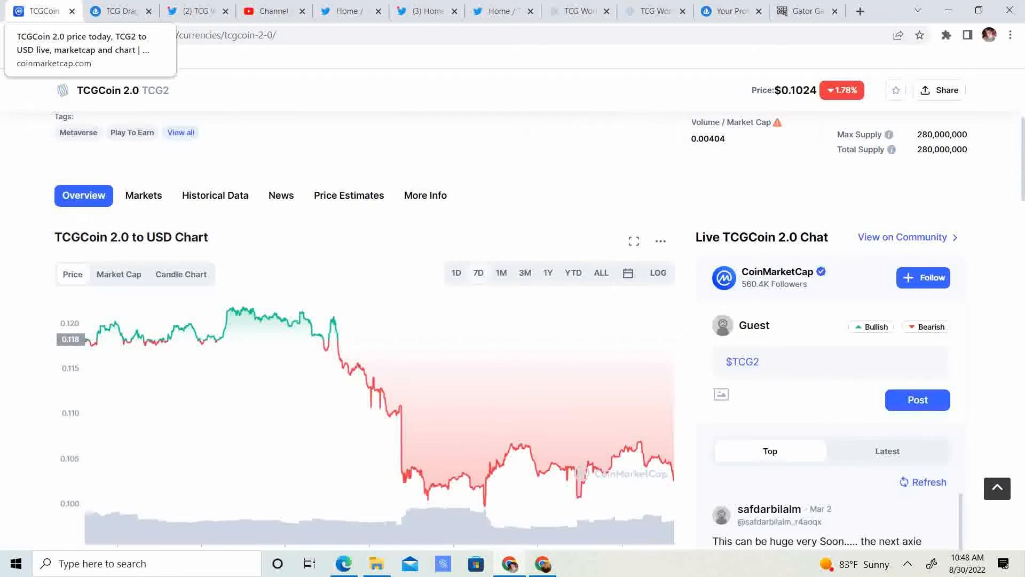
View dragon #4484's sale details, then go to the TCG Dragon Cave Club collection page.
click(117, 11)
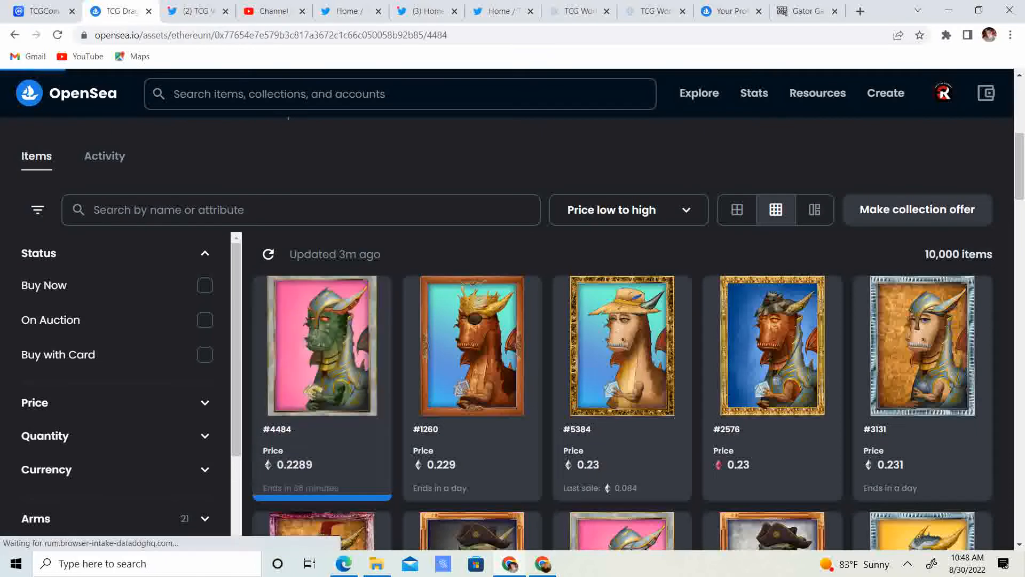
click(320, 346)
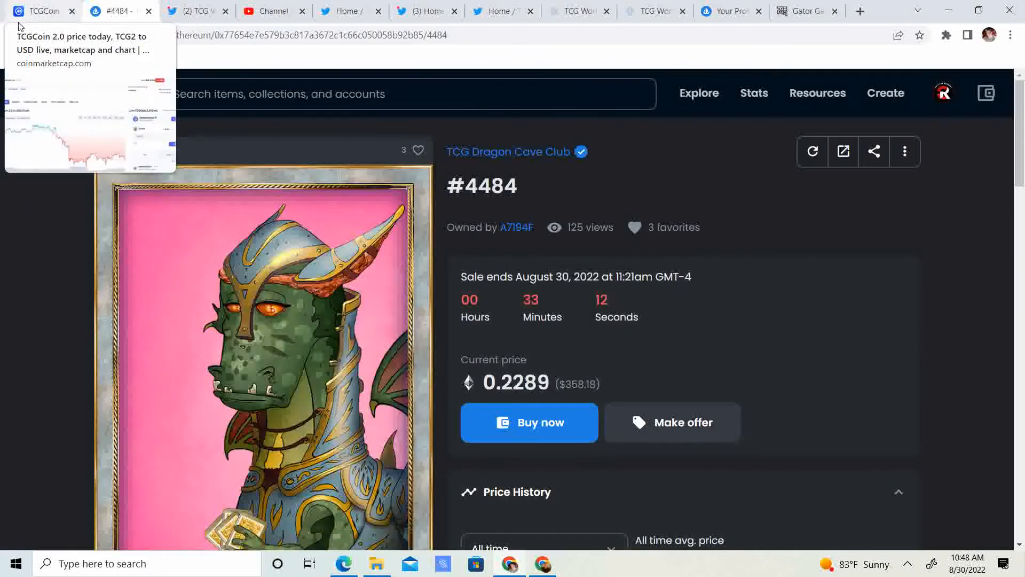
scroll(down, 3)
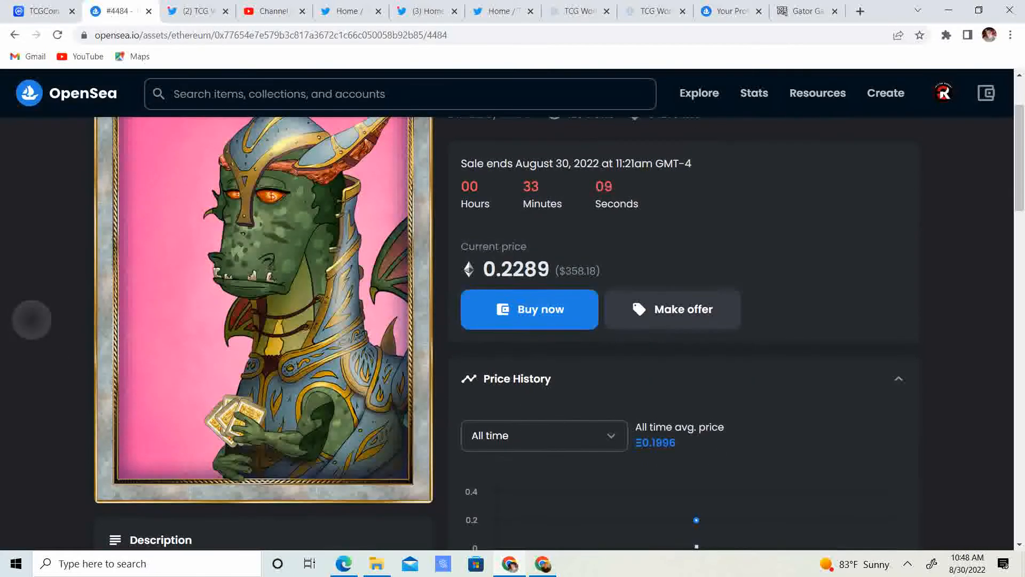
scroll(down, 3)
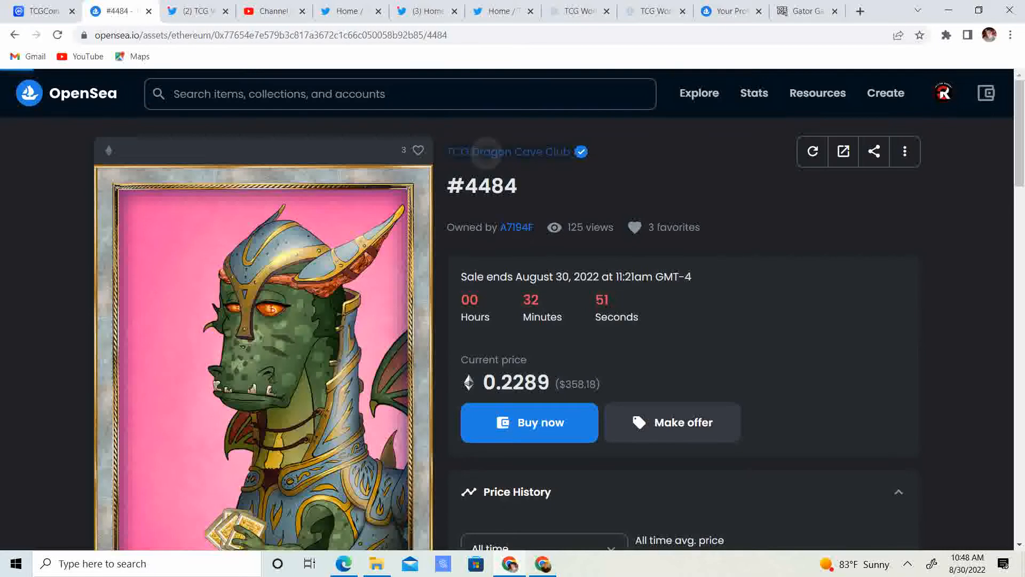
click(512, 151)
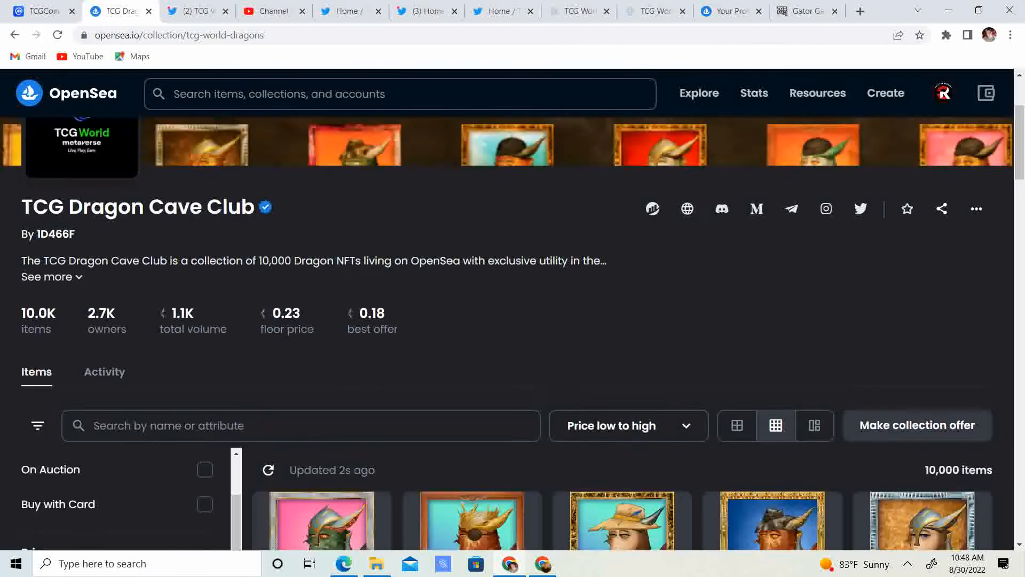
Browse the TCG World Dragons listings sorted by price, low to high.
scroll(down, 3)
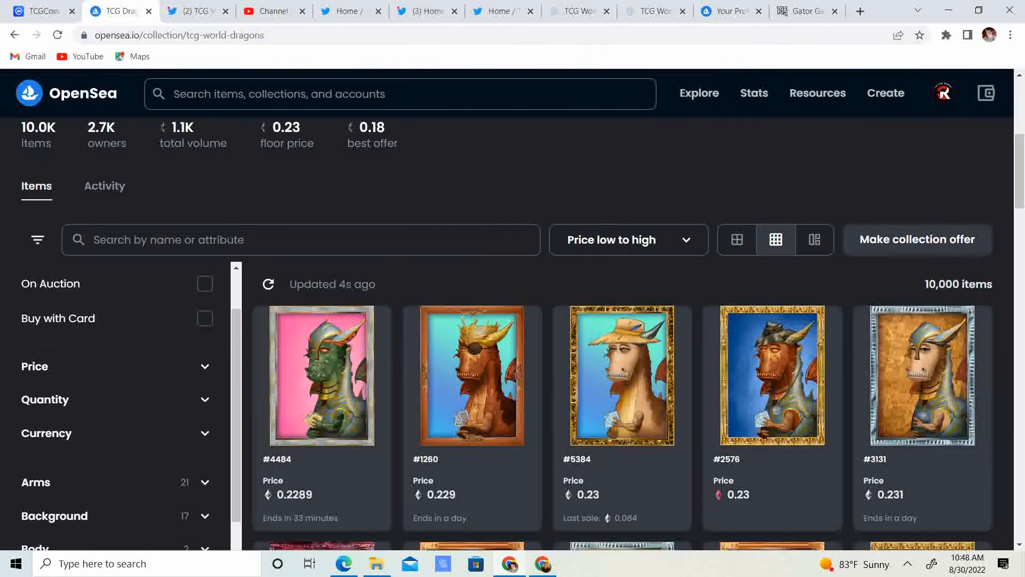
click(38, 283)
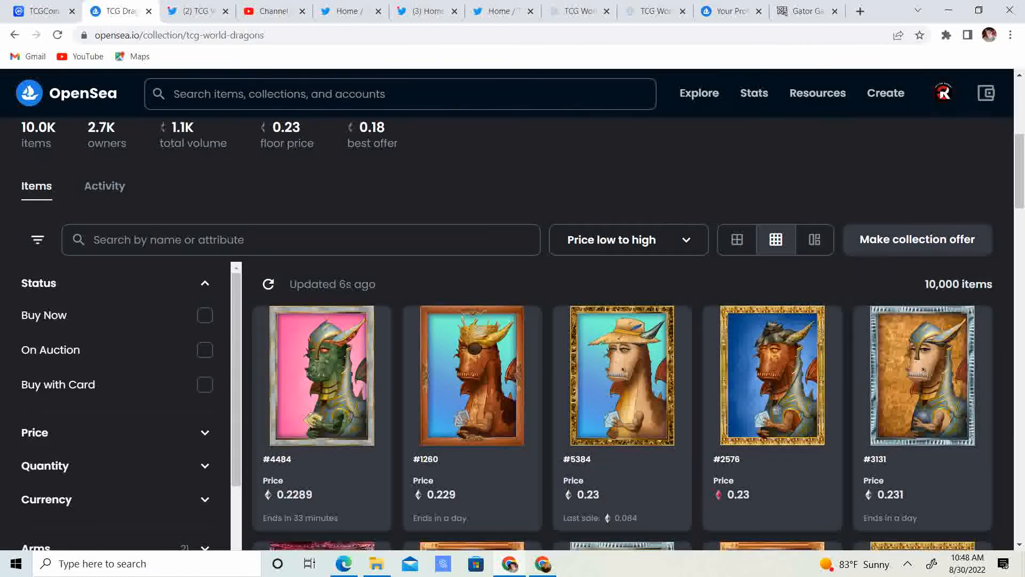
scroll(down, 3)
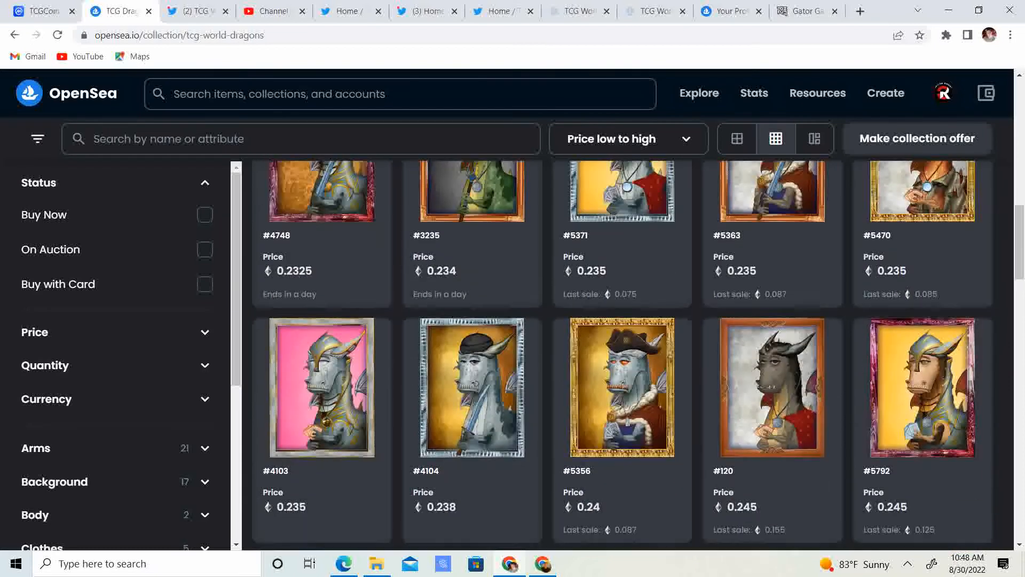
scroll(down, 3)
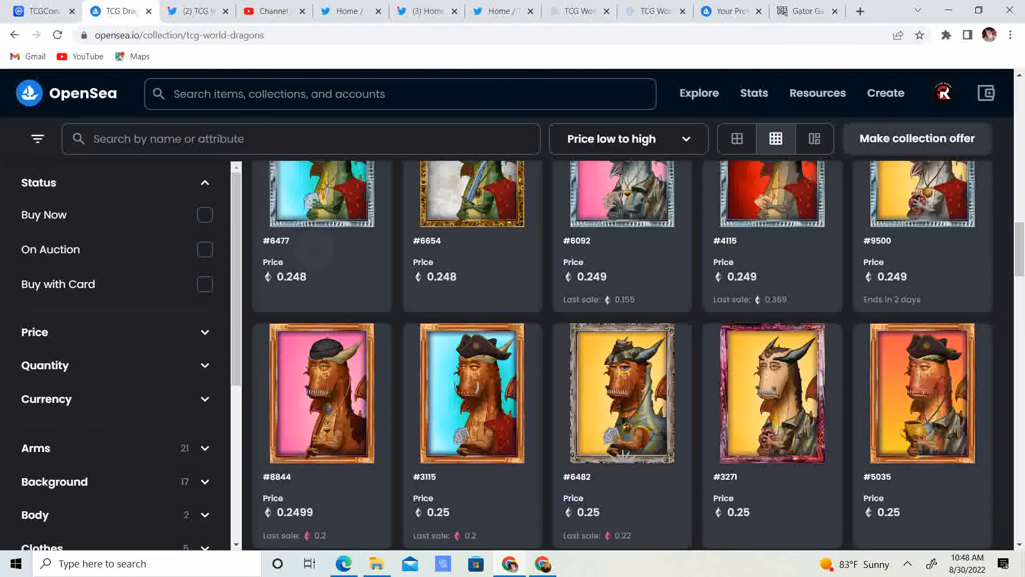
scroll(down, 3)
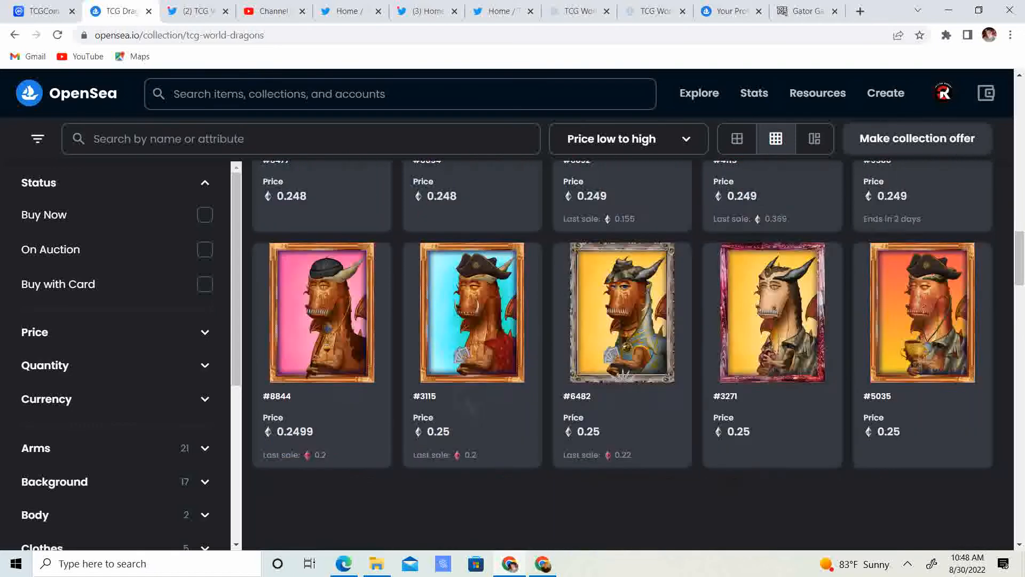
scroll(down, 3)
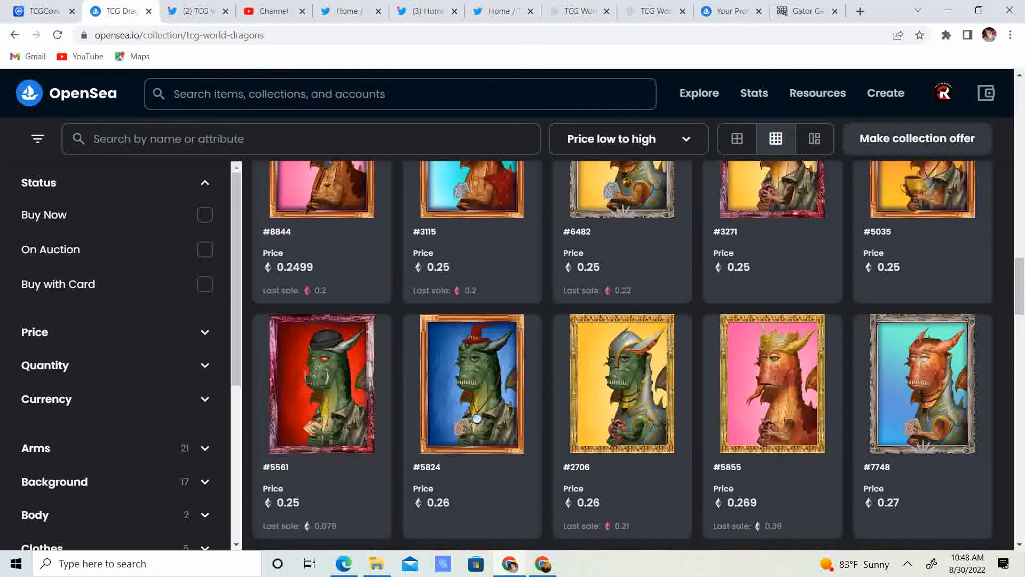
scroll(down, 3)
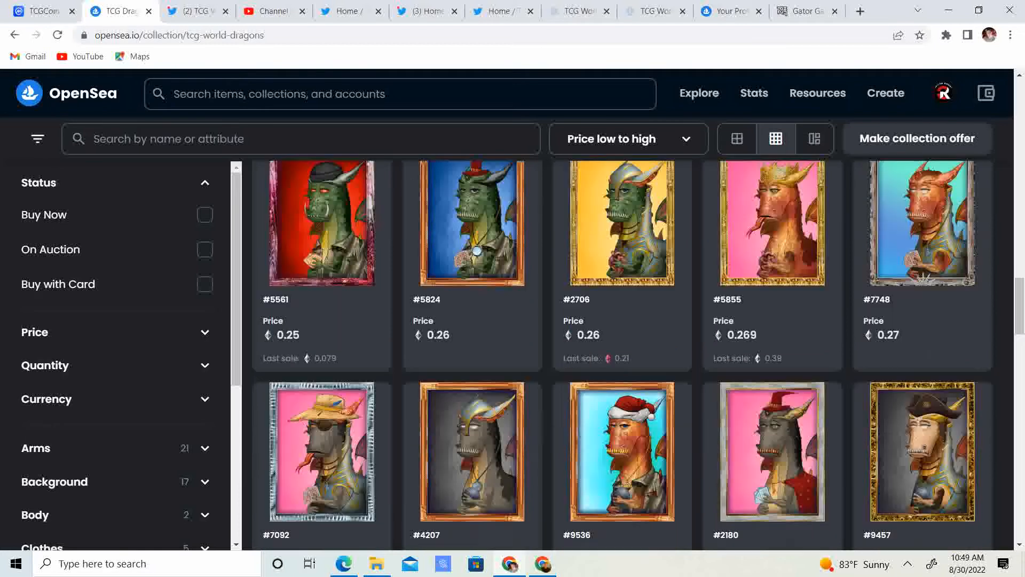
scroll(down, 3)
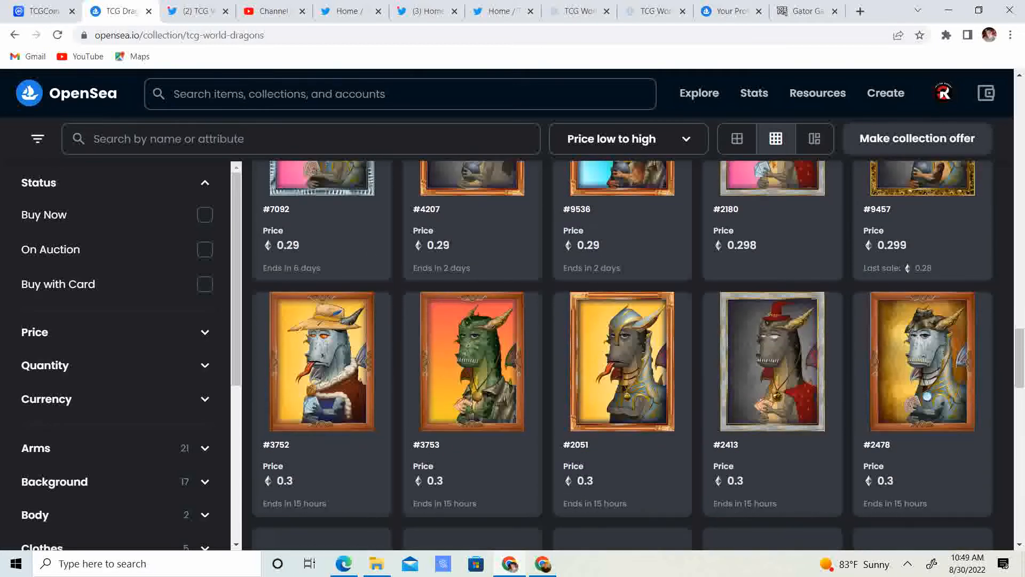
scroll(down, 3)
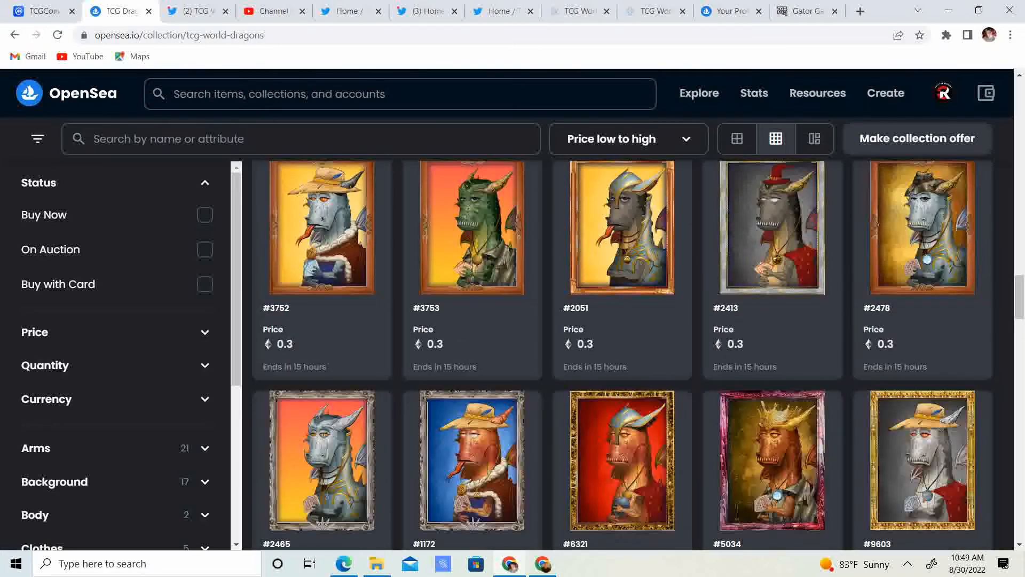
scroll(down, 3)
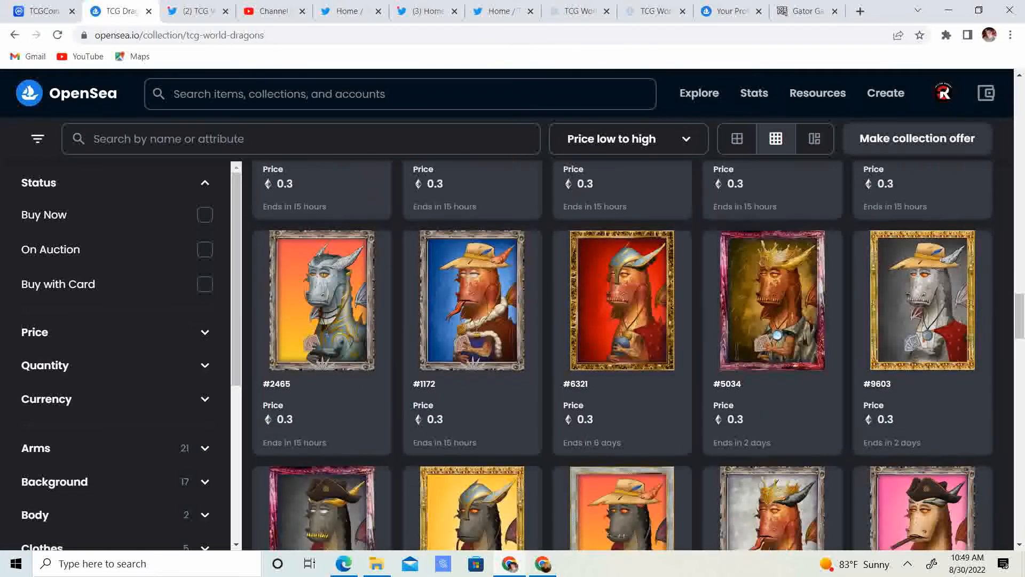
scroll(down, 3)
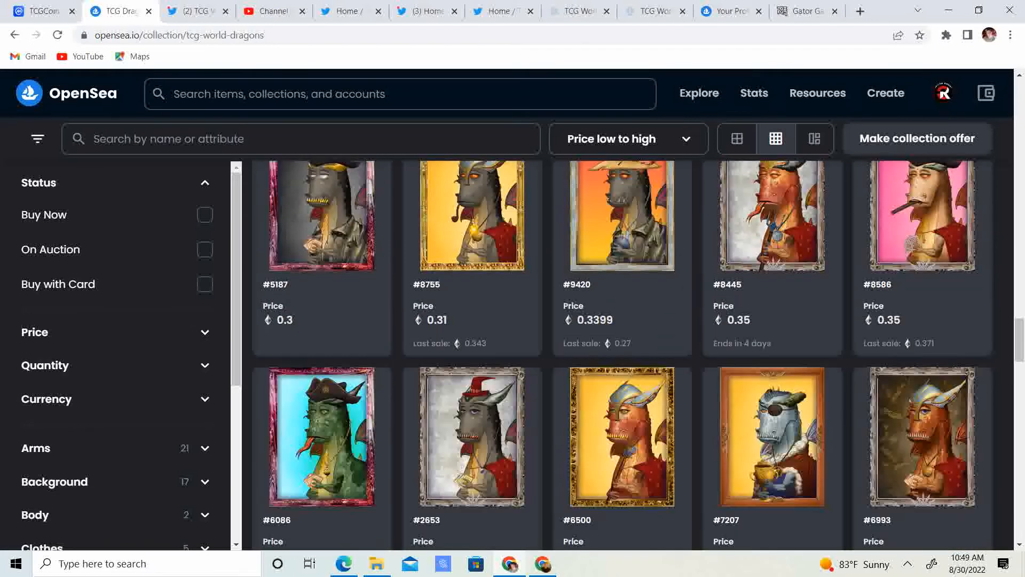
scroll(down, 3)
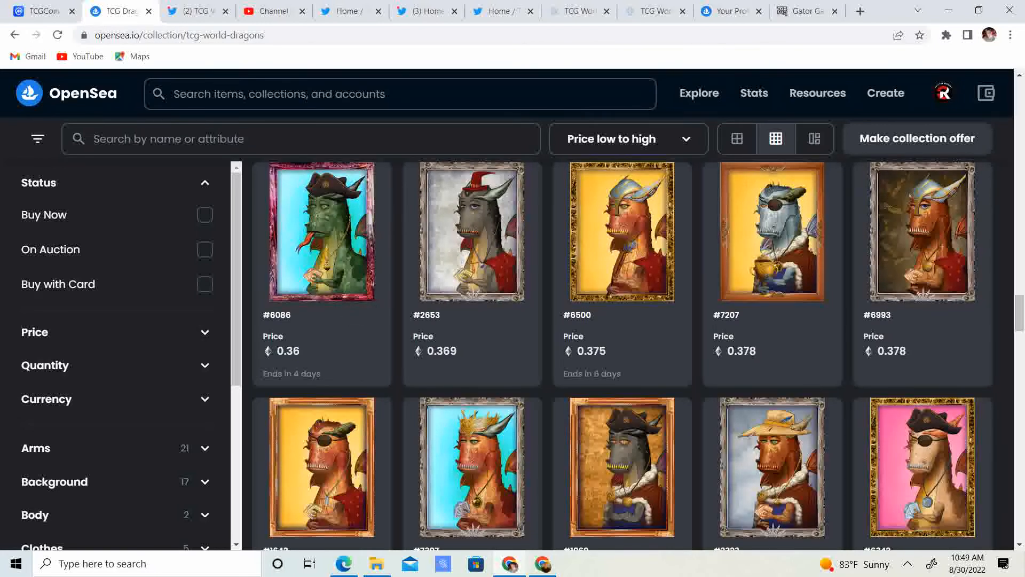
scroll(down, 3)
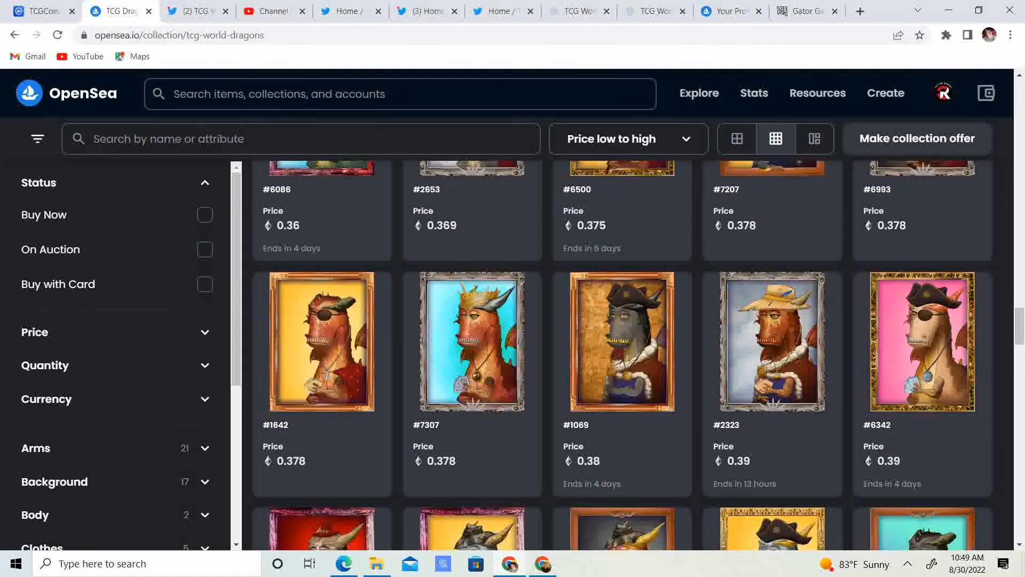
scroll(down, 3)
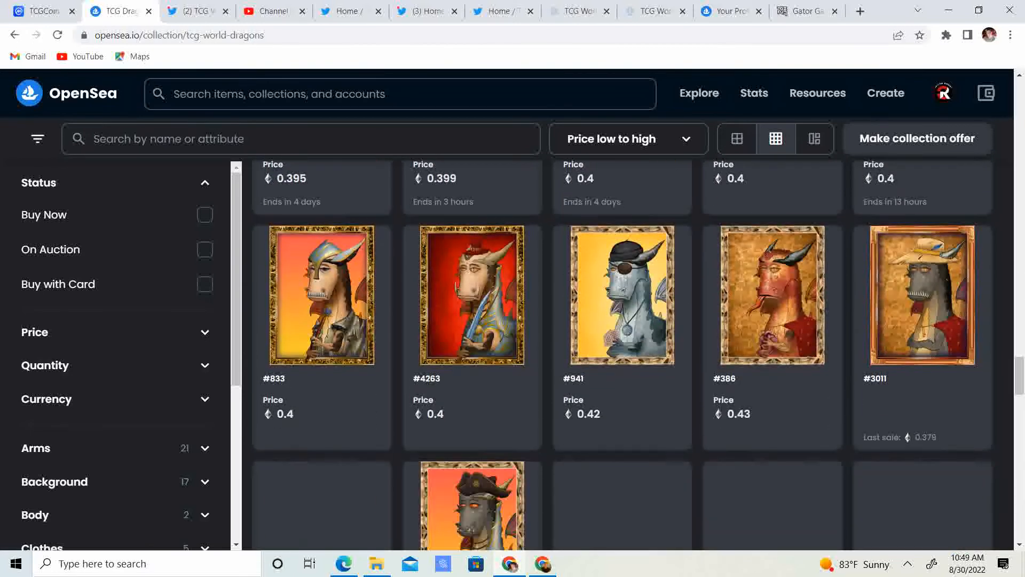
scroll(down, 3)
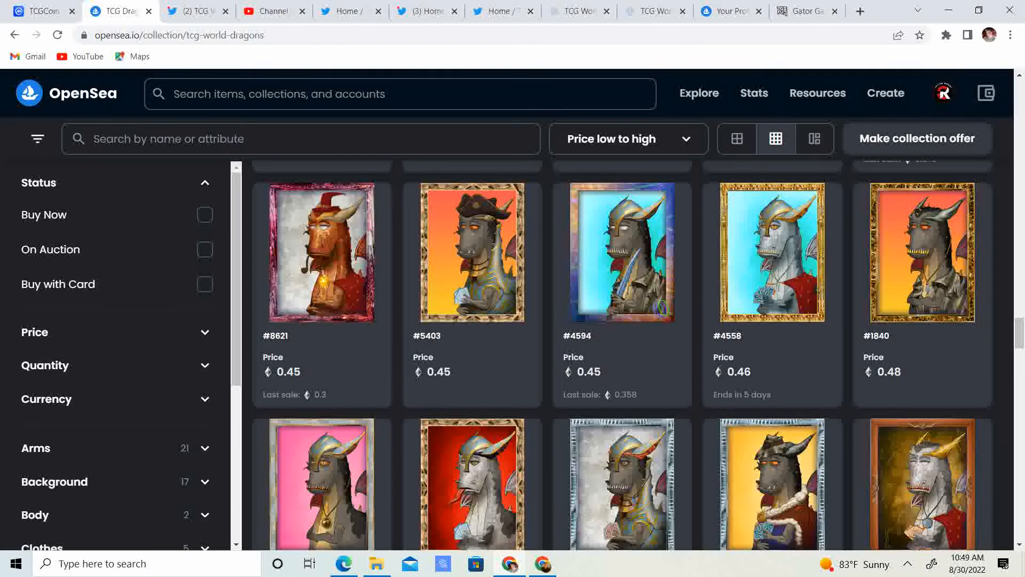
scroll(down, 3)
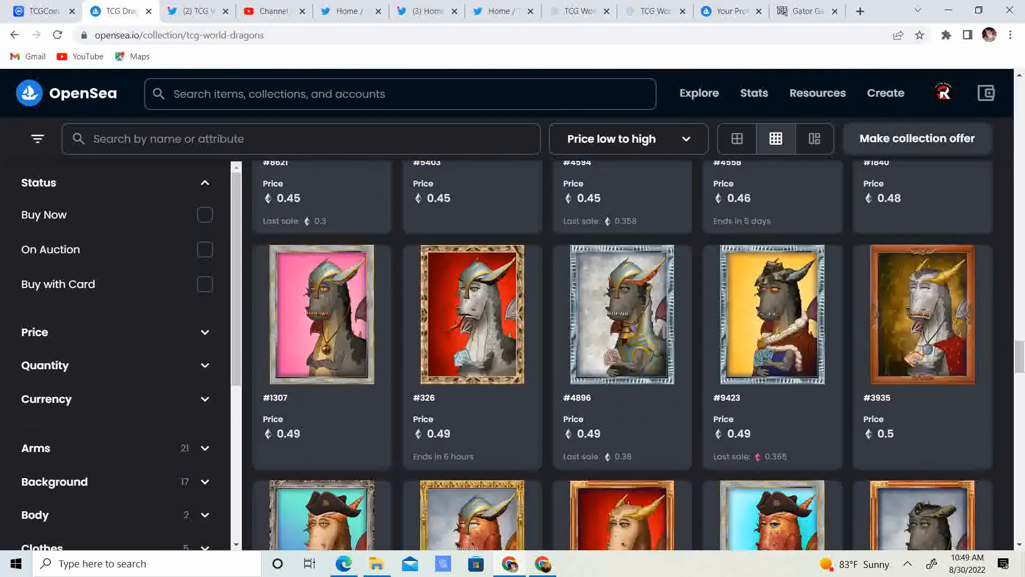
scroll(down, 3)
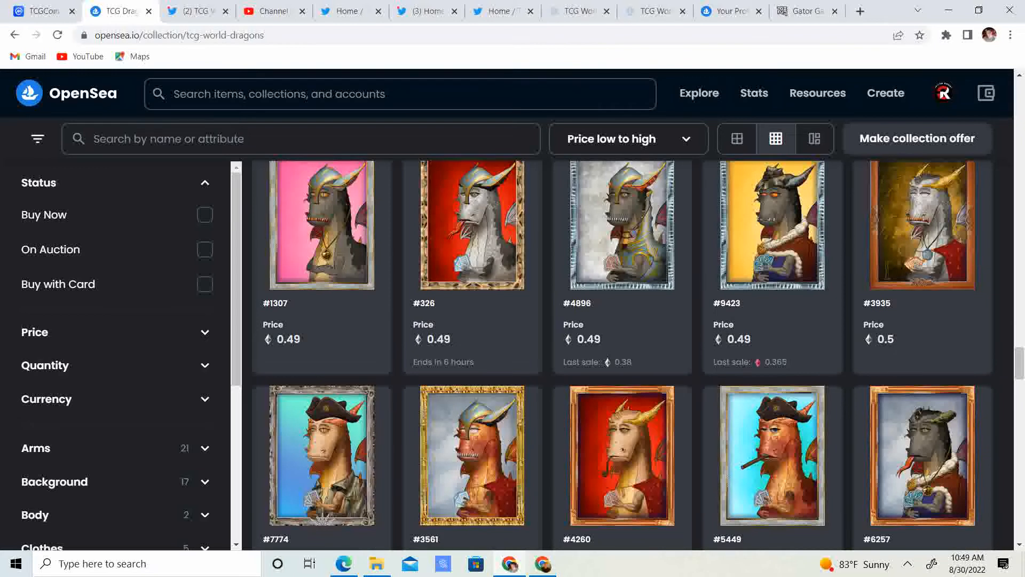
scroll(down, 3)
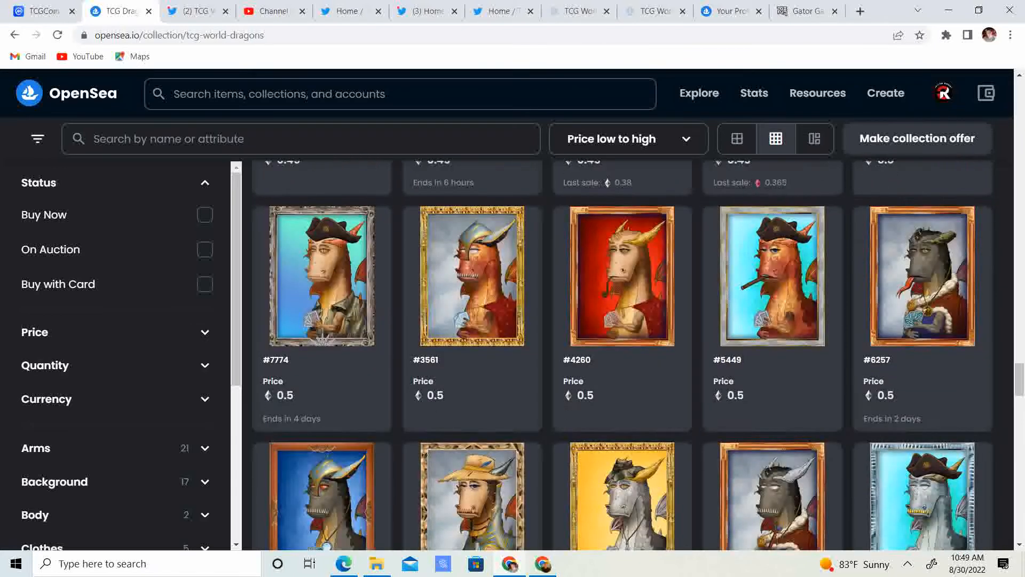
scroll(down, 3)
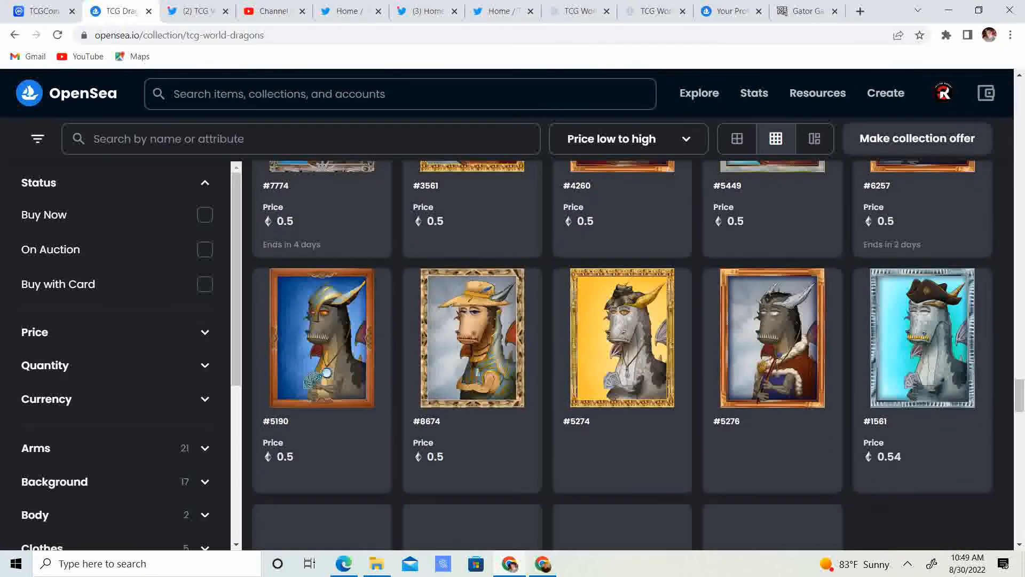
scroll(down, 3)
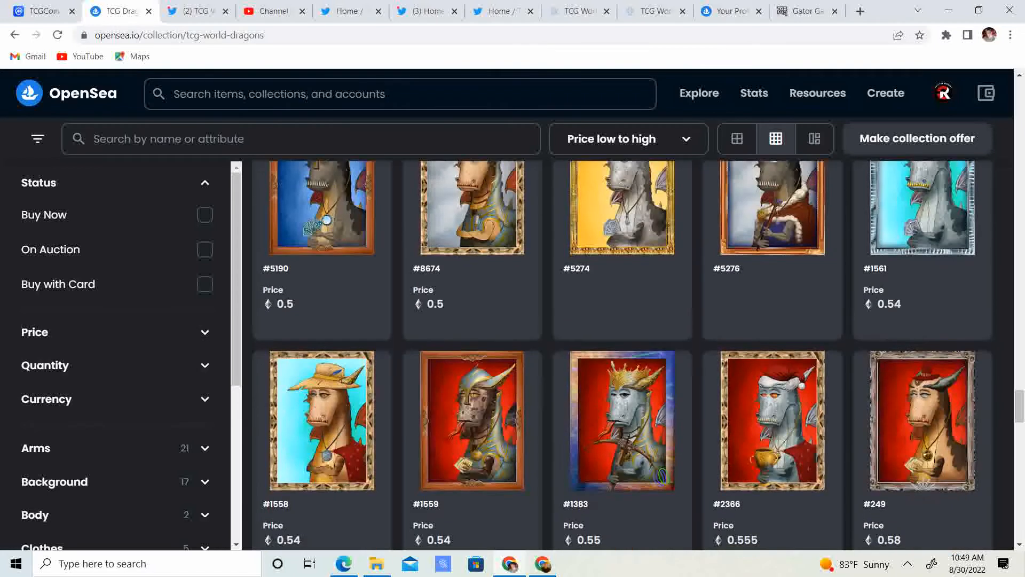
scroll(down, 3)
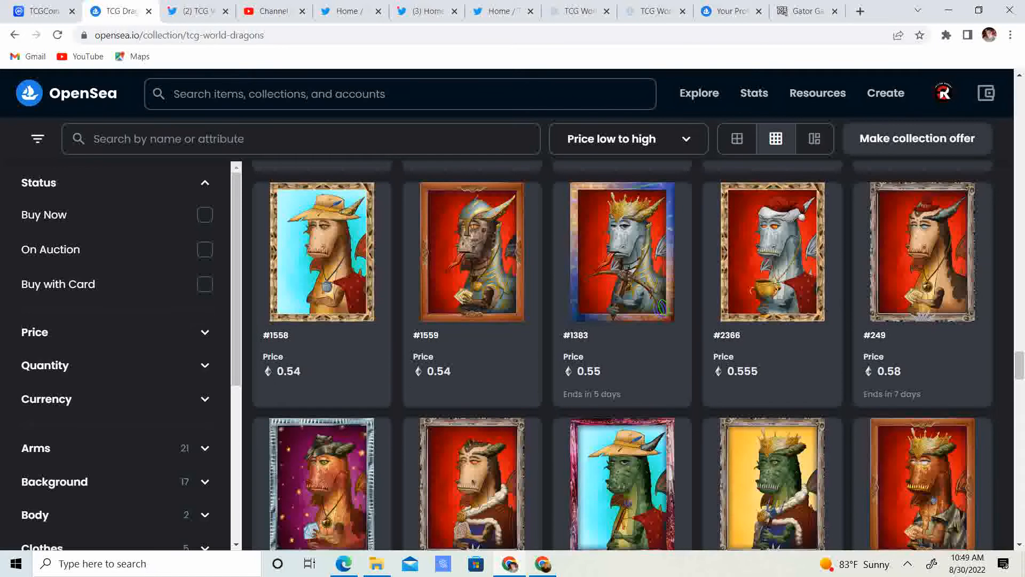
scroll(down, 3)
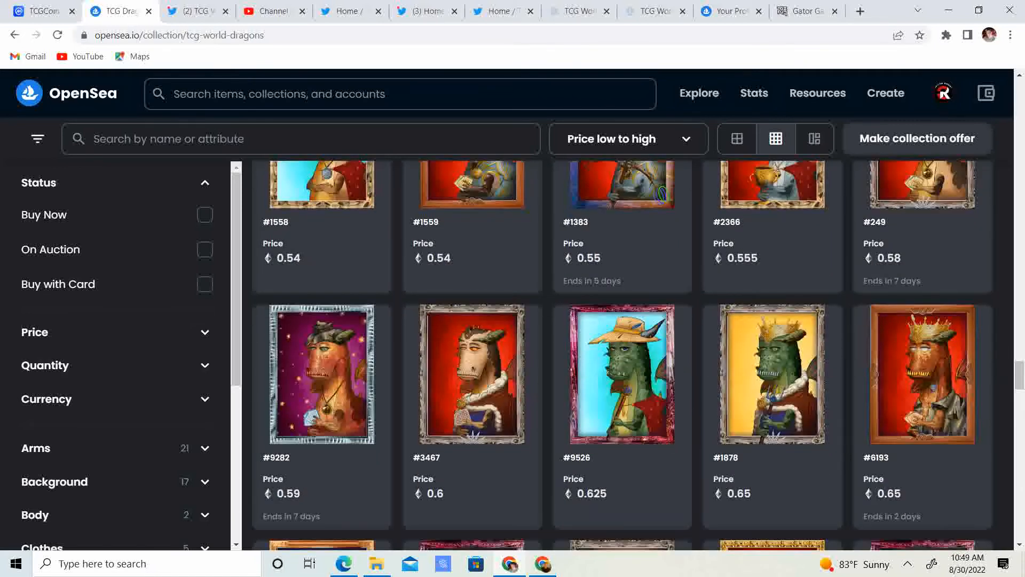
scroll(down, 3)
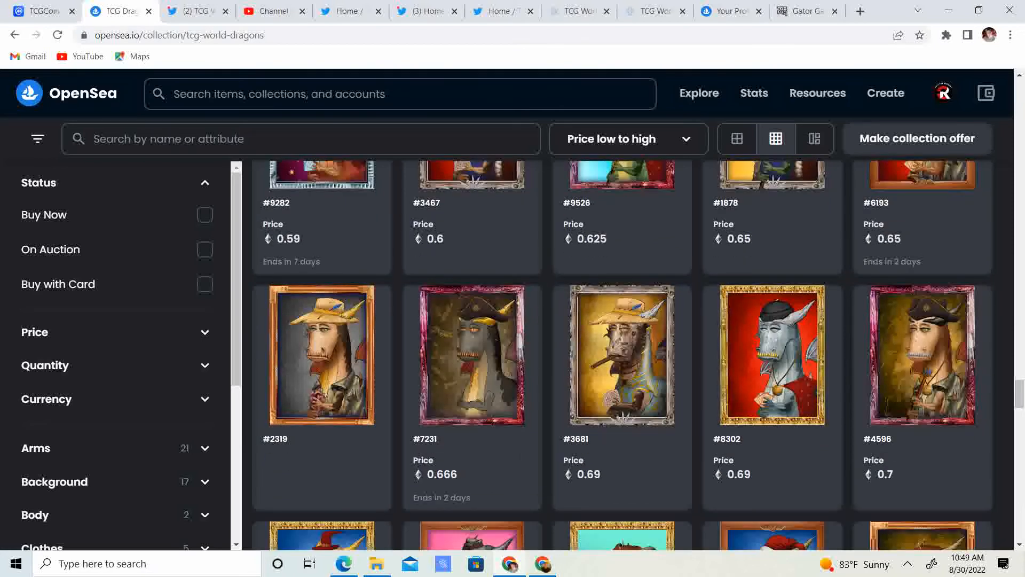
scroll(down, 3)
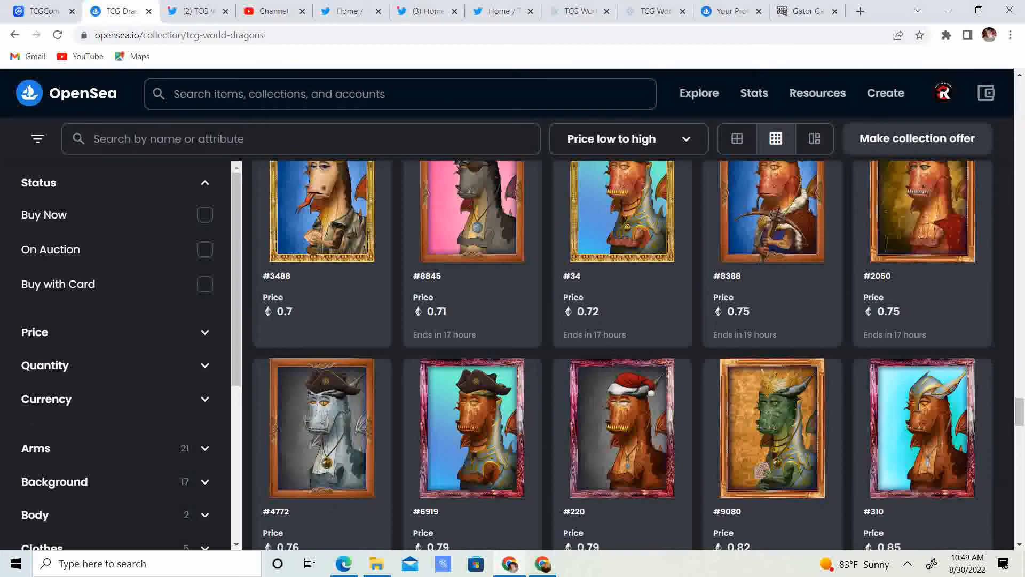
scroll(down, 3)
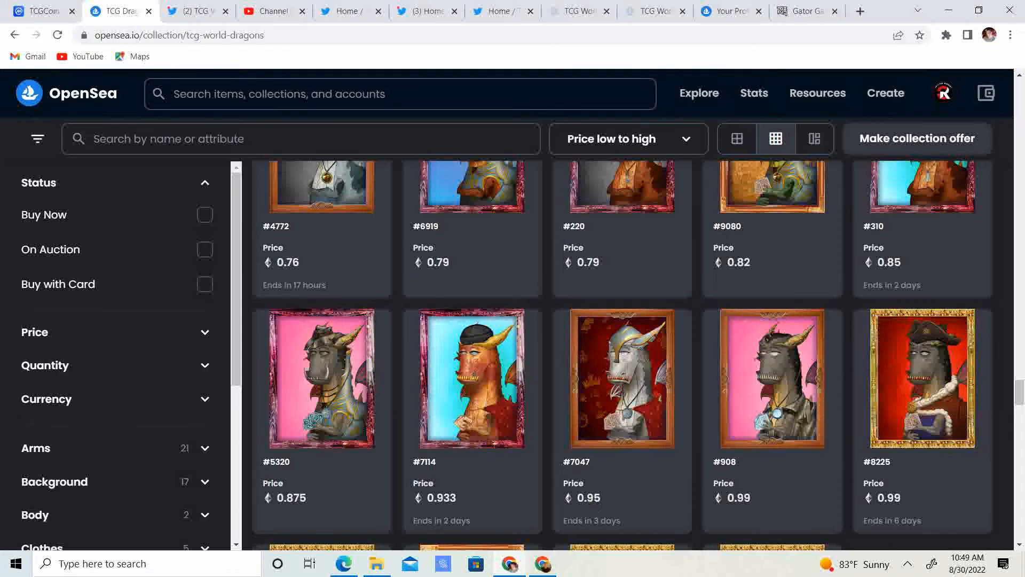
scroll(down, 3)
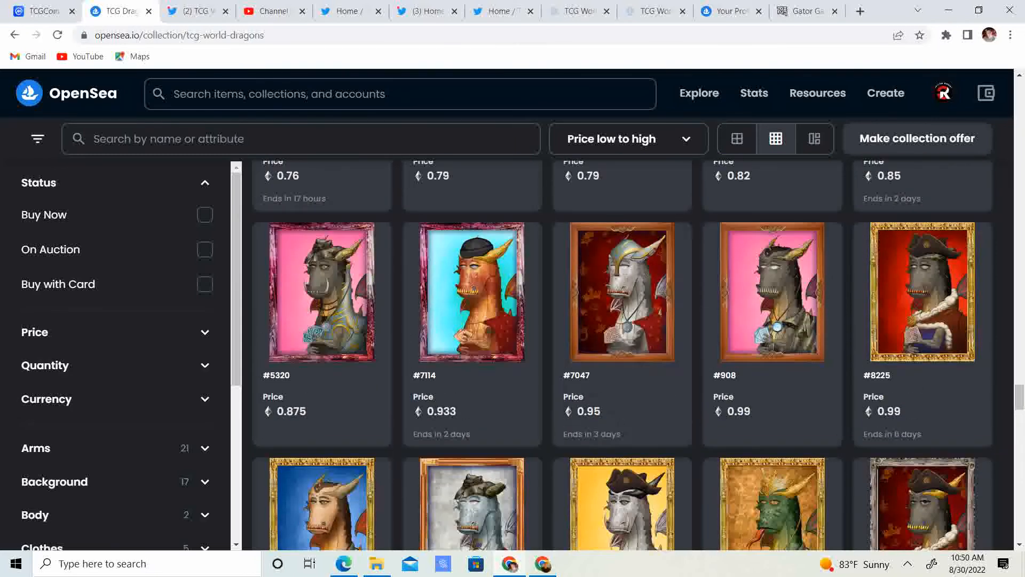
Check dragon #7047's listing (0.95, ending September 1), then go to TCG World's Twitter.
click(621, 292)
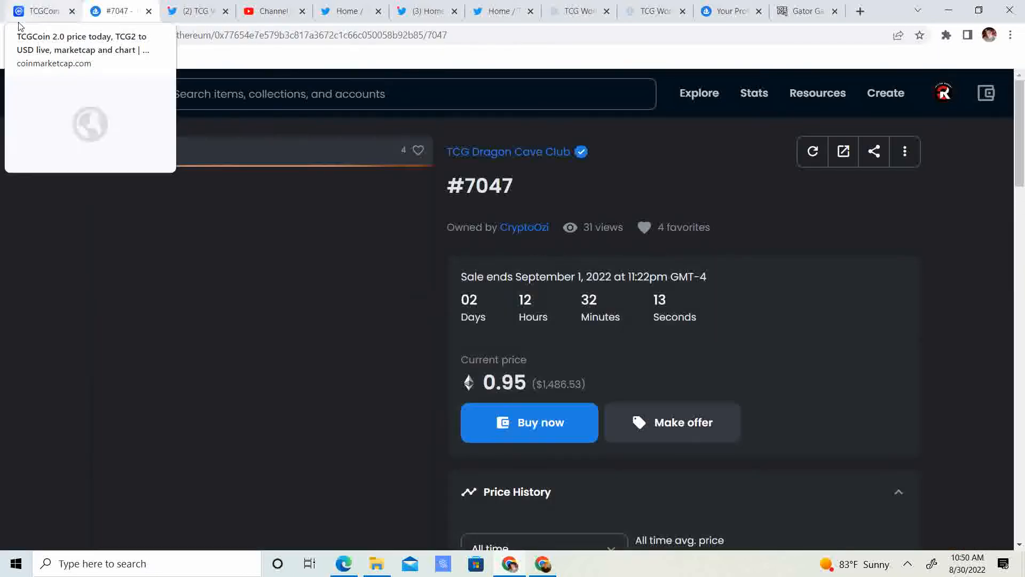
scroll(down, 3)
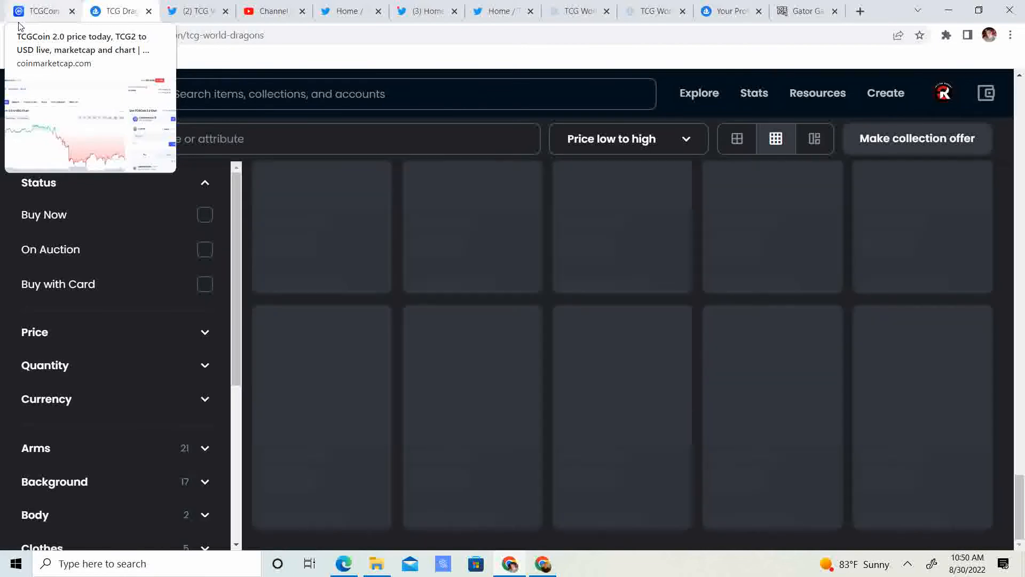
click(196, 12)
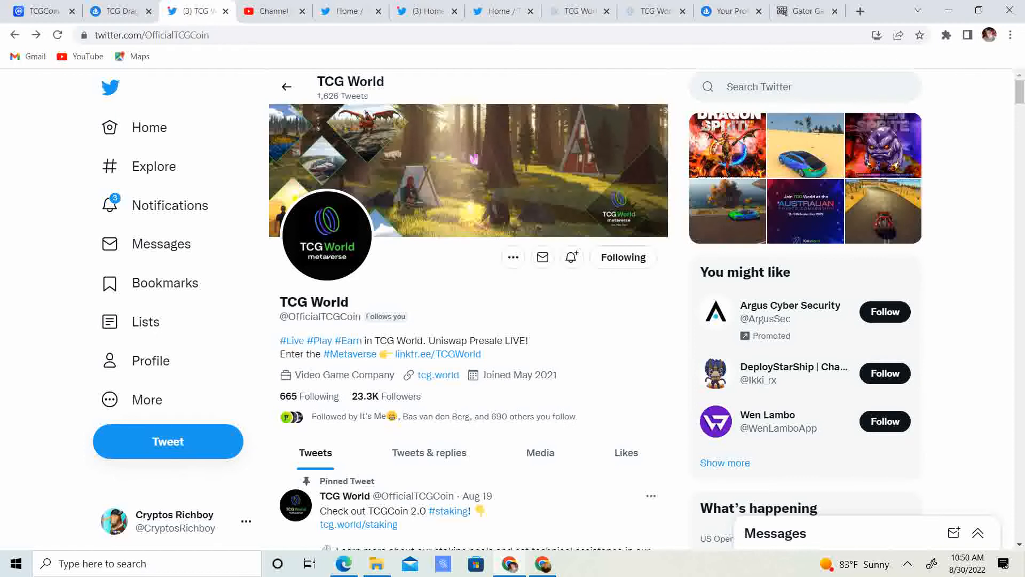
scroll(down, 3)
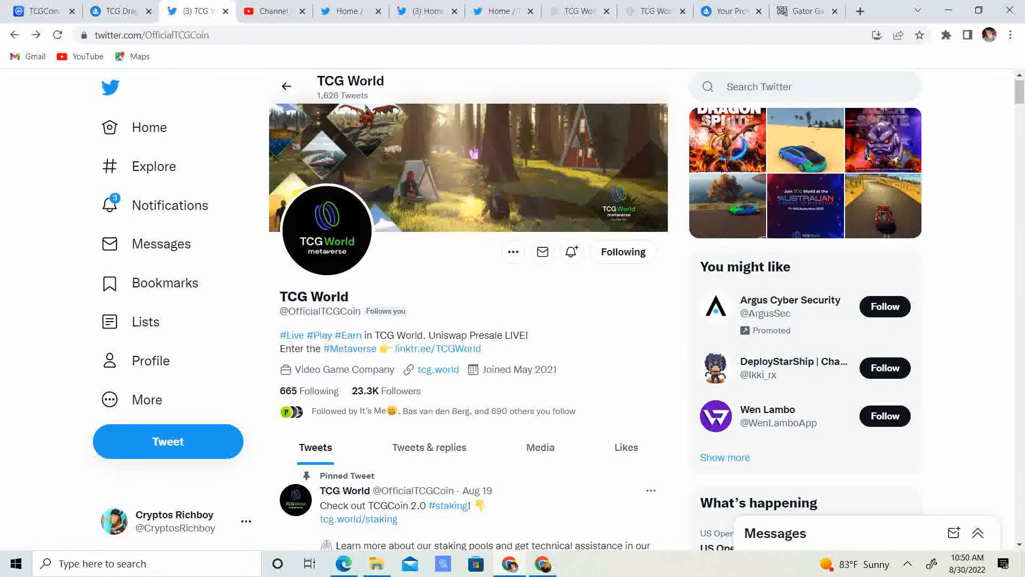
scroll(down, 3)
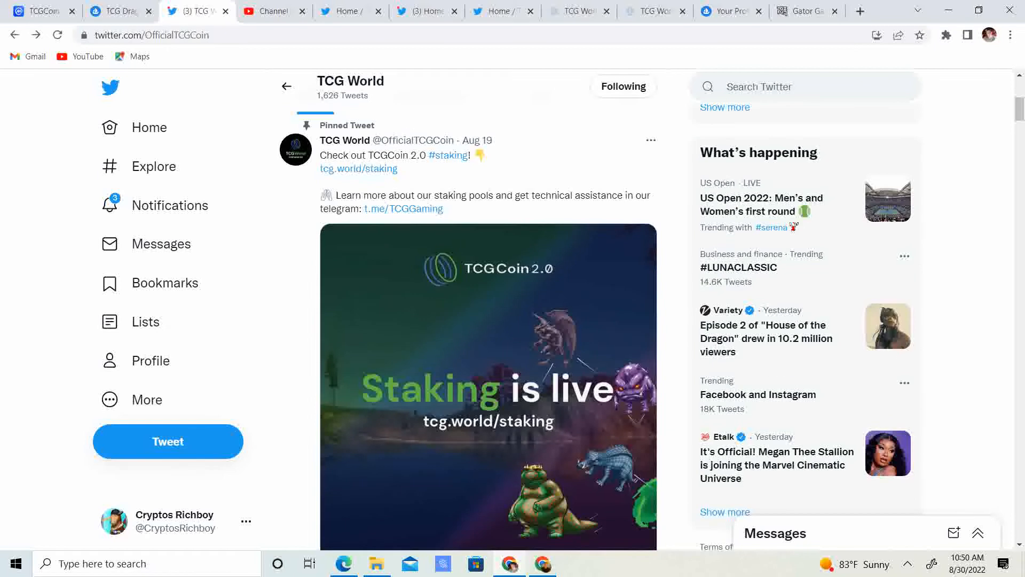
Open tcg.world/staking and scroll to the four pools with 13.28%–16.12% APY.
click(569, 11)
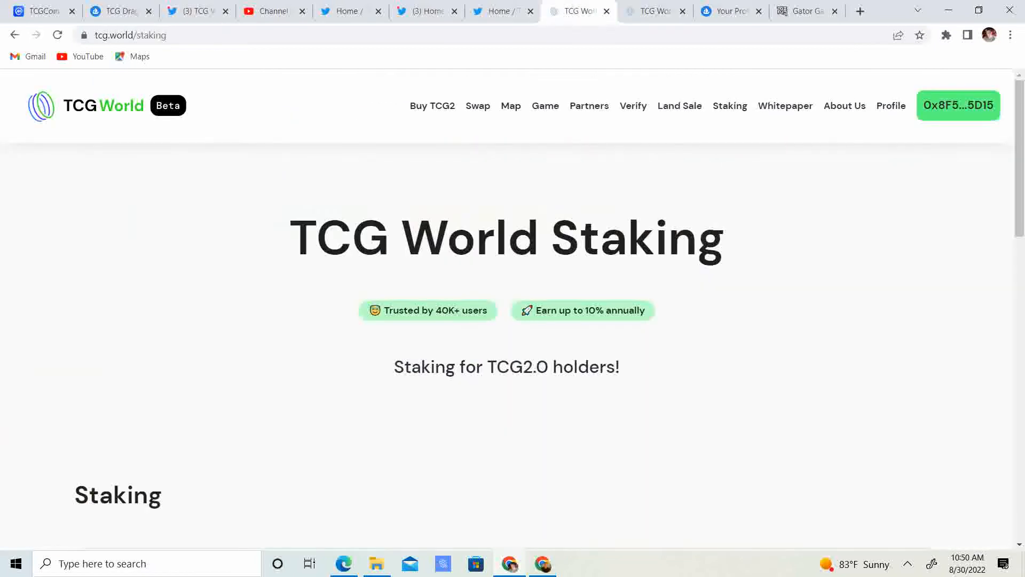
scroll(down, 3)
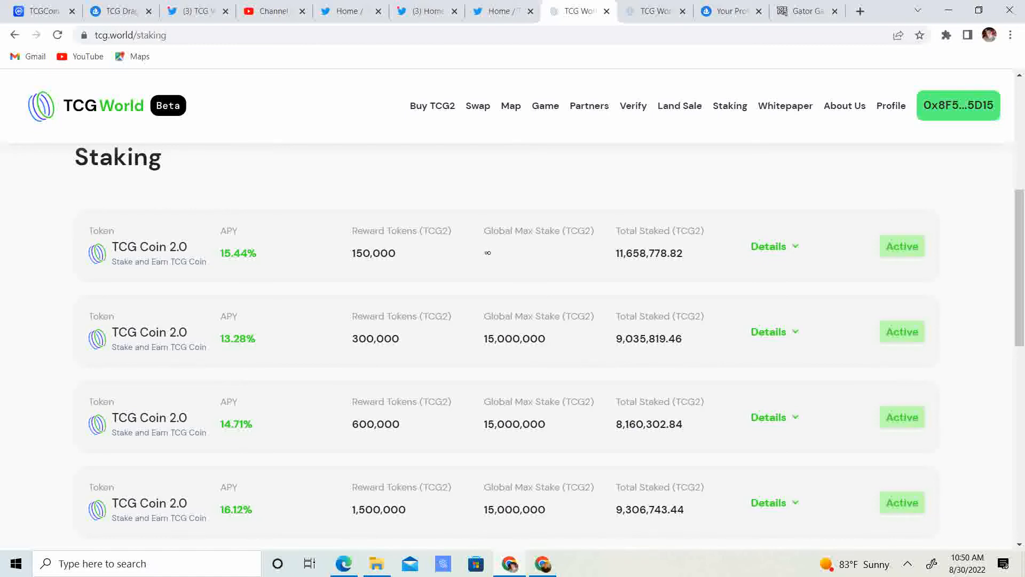
scroll(down, 3)
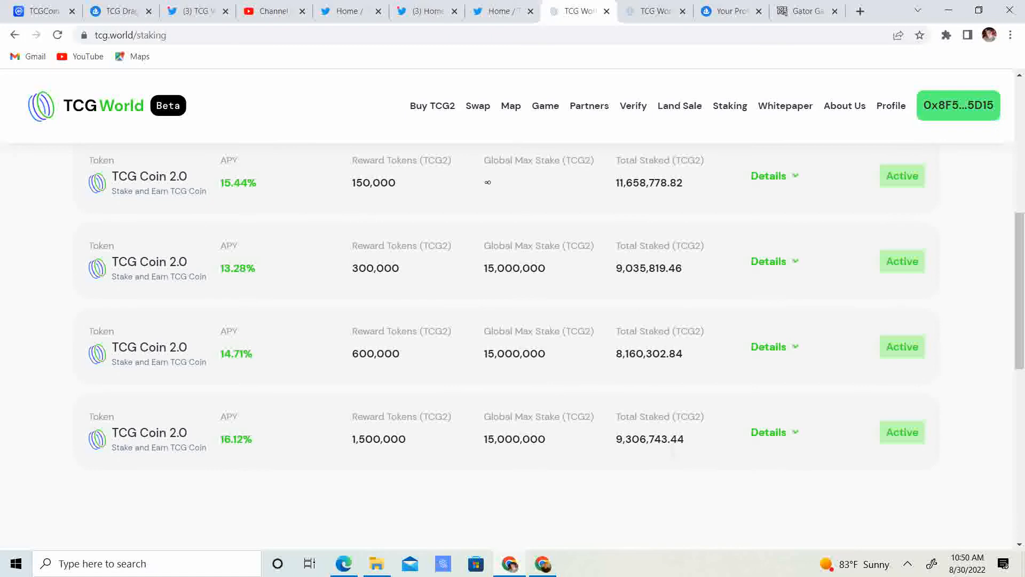
scroll(down, 3)
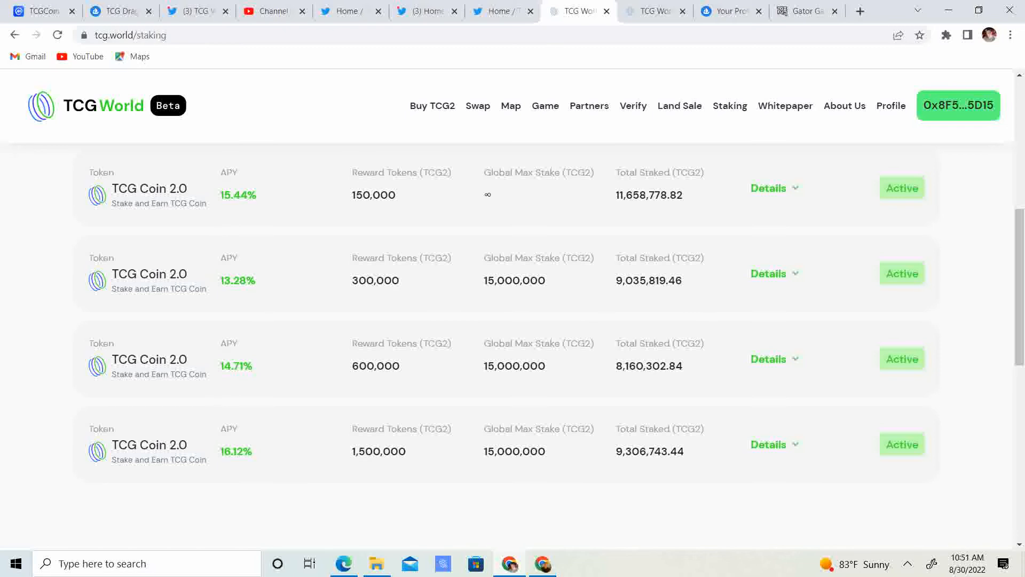
Scroll TCG World's feed past the Australian Crypto Convention post to the Dragon Sprite tweet.
click(190, 11)
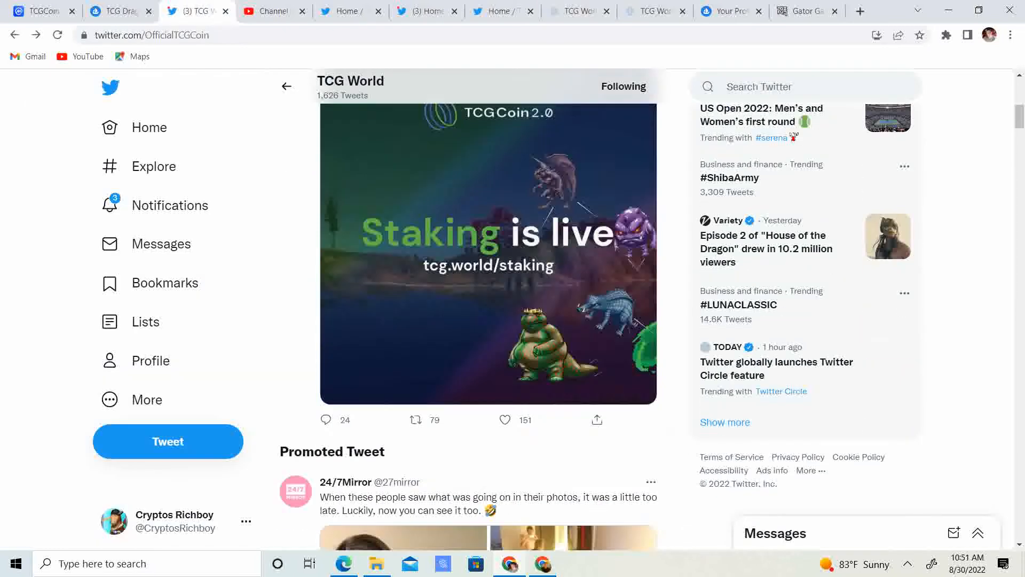
scroll(down, 3)
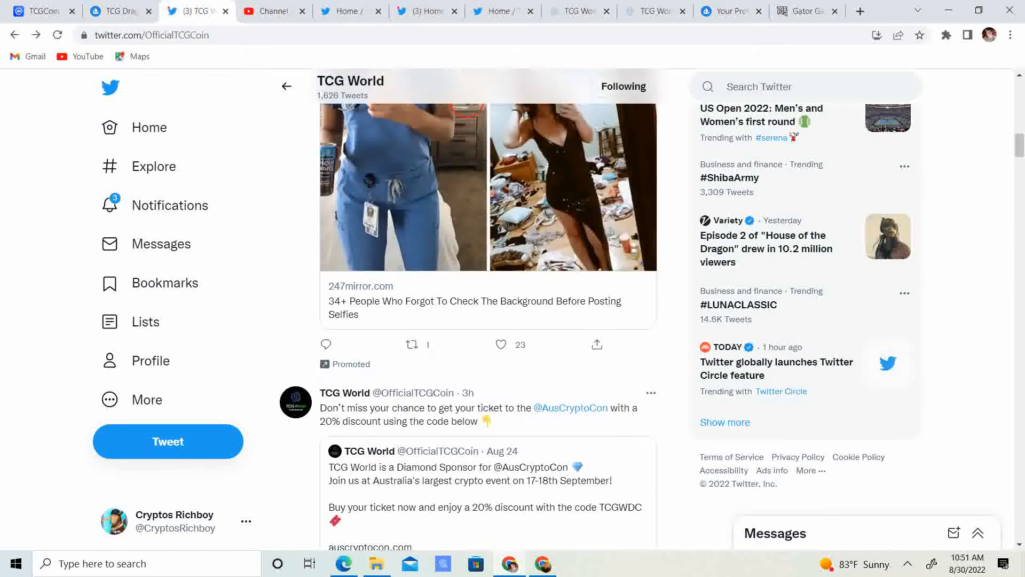
scroll(down, 3)
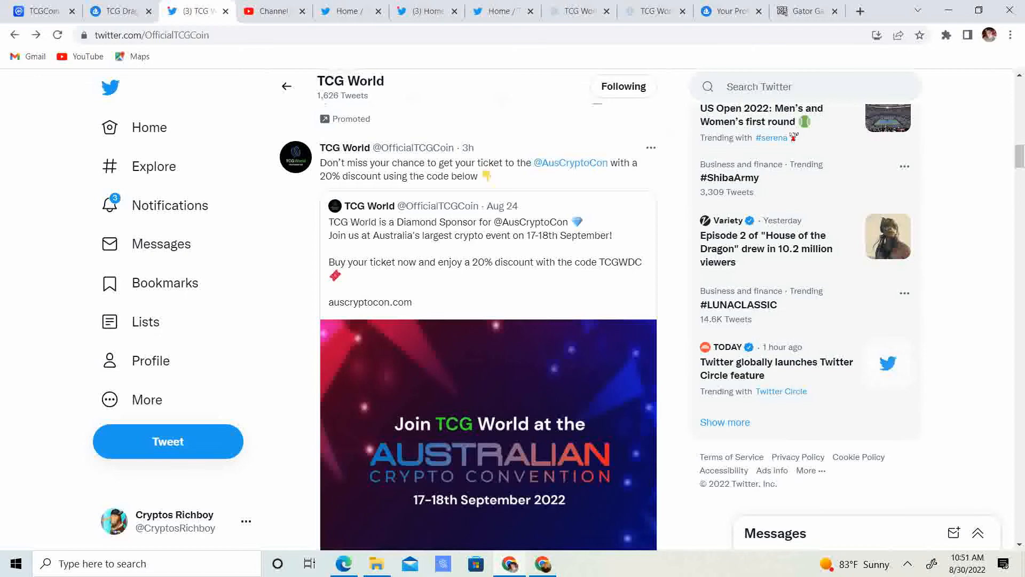
scroll(down, 3)
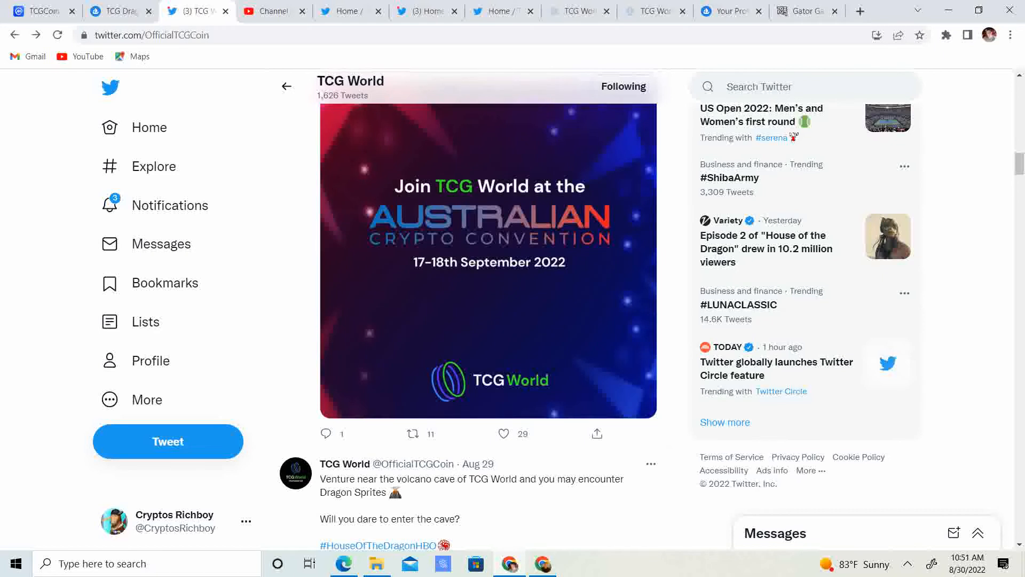
scroll(down, 3)
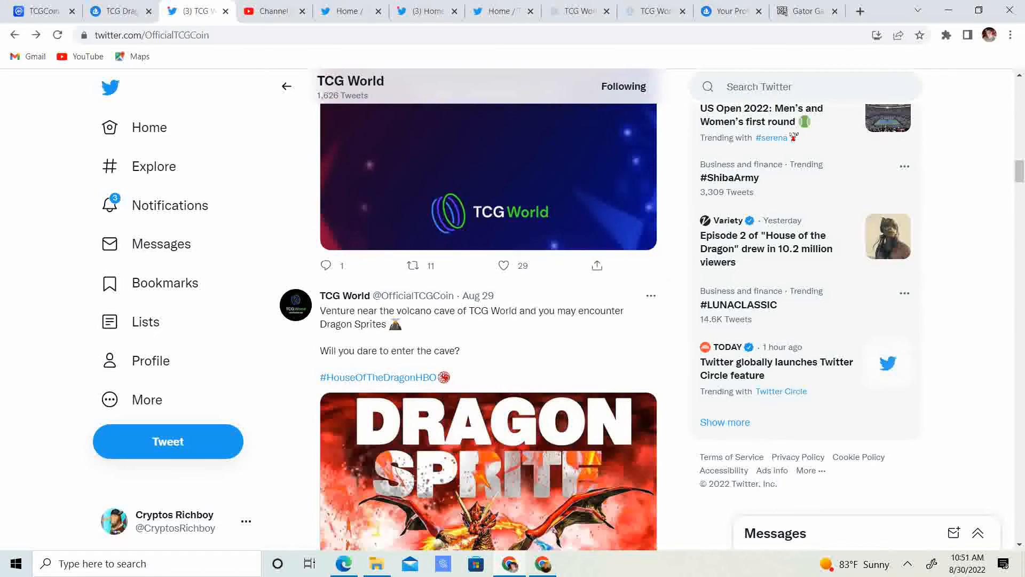
scroll(down, 3)
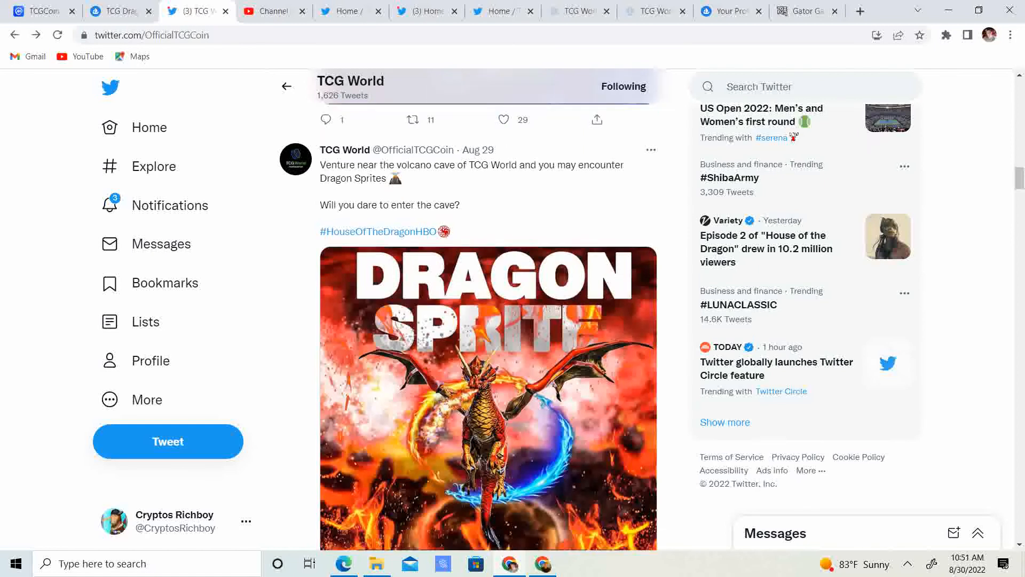
scroll(down, 3)
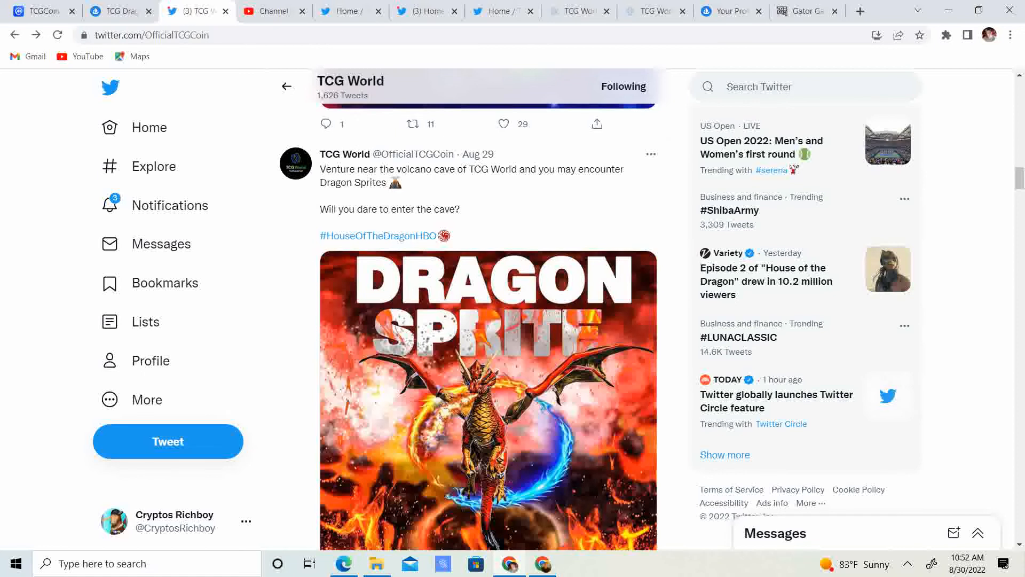
scroll(down, 3)
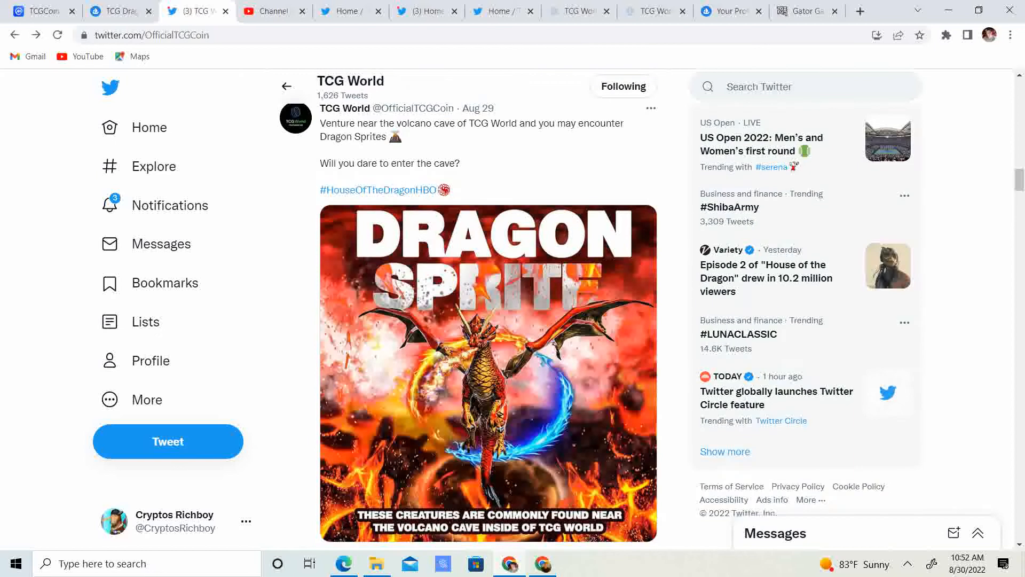
scroll(down, 3)
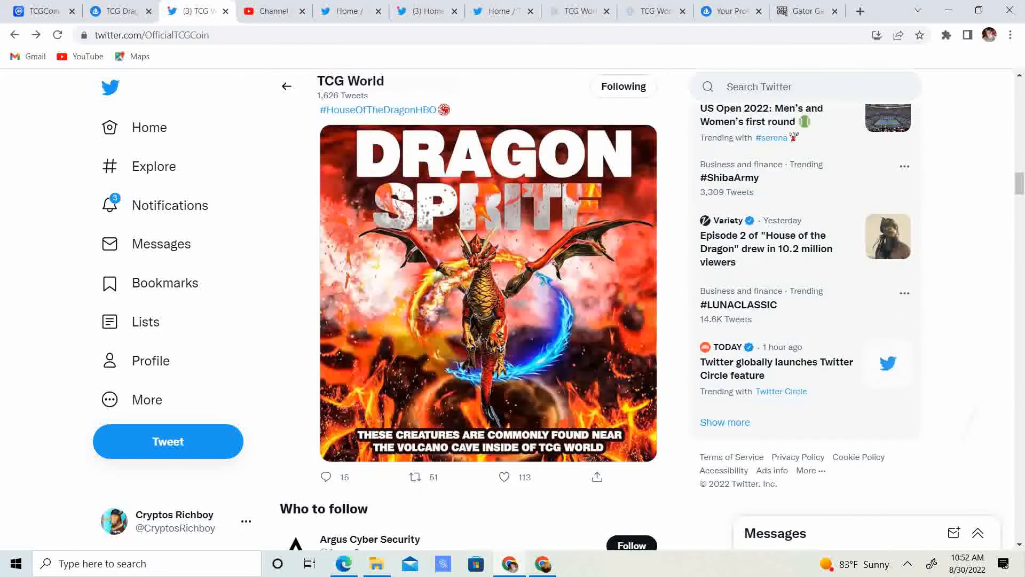
scroll(down, 3)
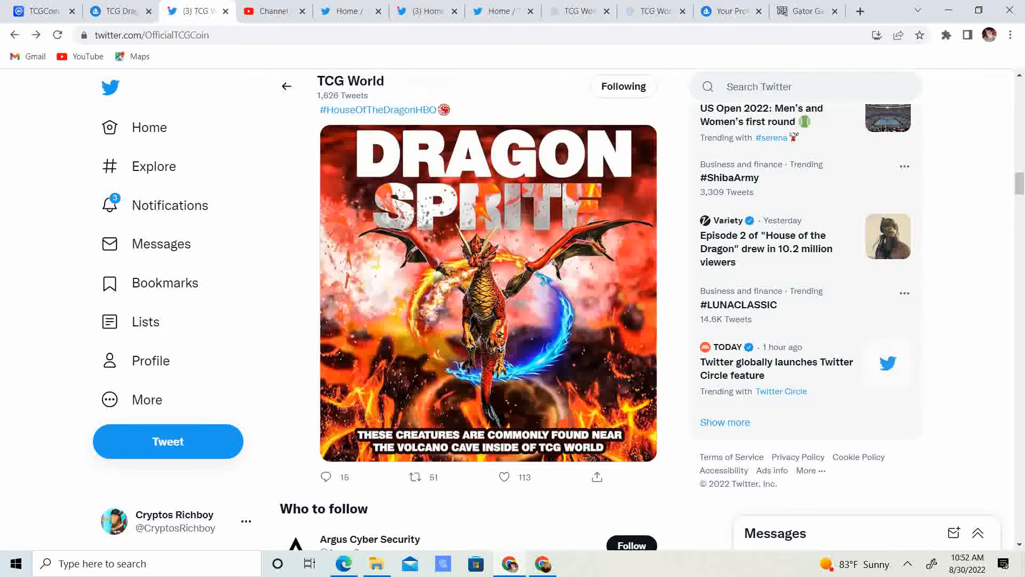
scroll(down, 3)
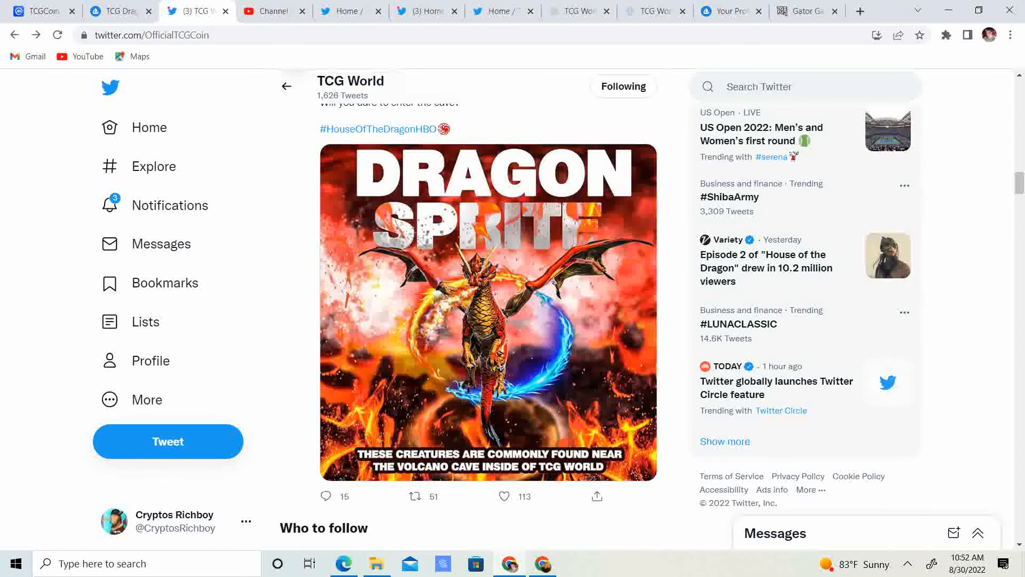
Scroll past Who to follow and the PJ Krypto retweet to the Baby Greys quote tweet.
scroll(down, 3)
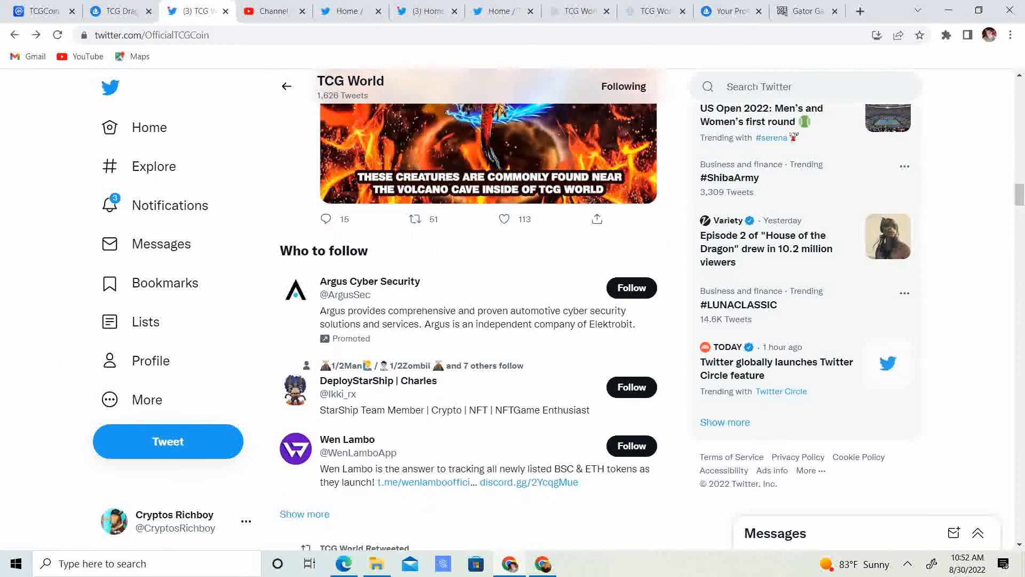
scroll(up, 3)
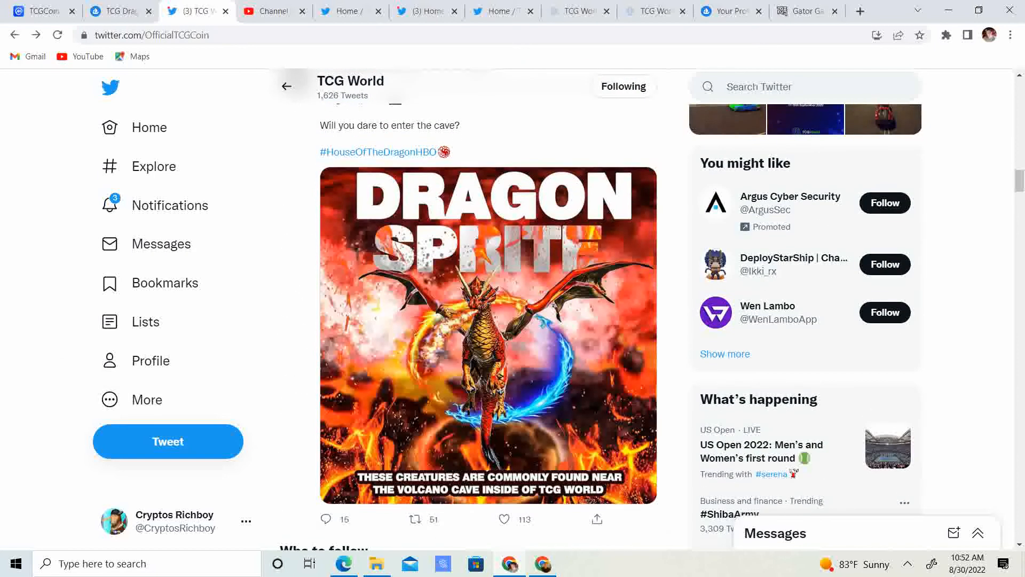
scroll(down, 3)
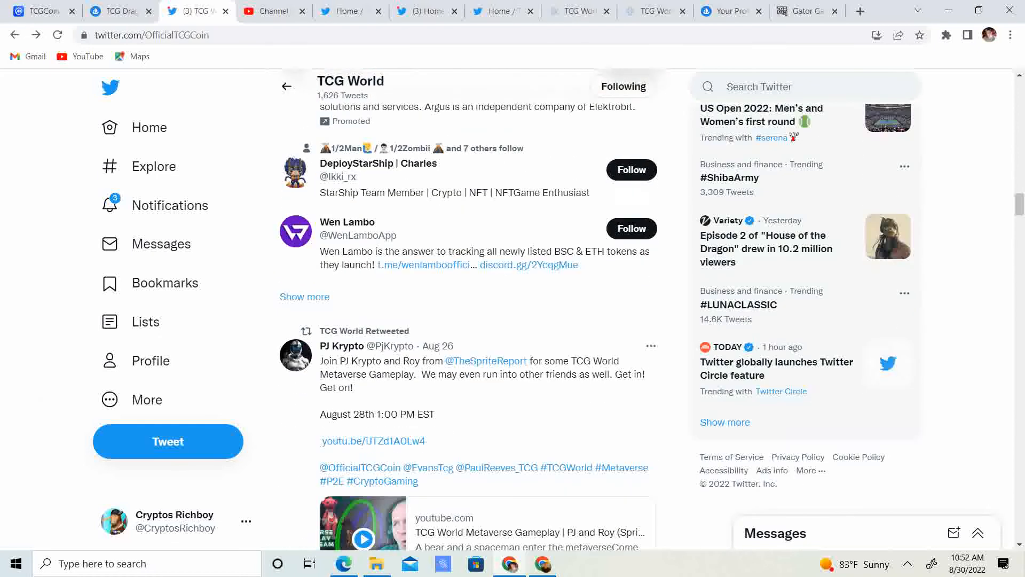
scroll(down, 3)
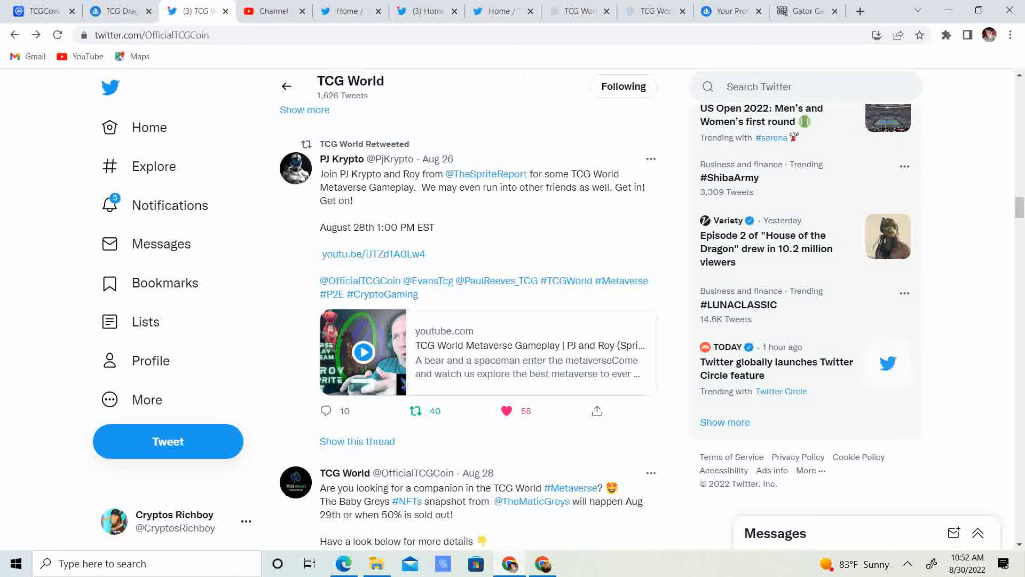
scroll(down, 3)
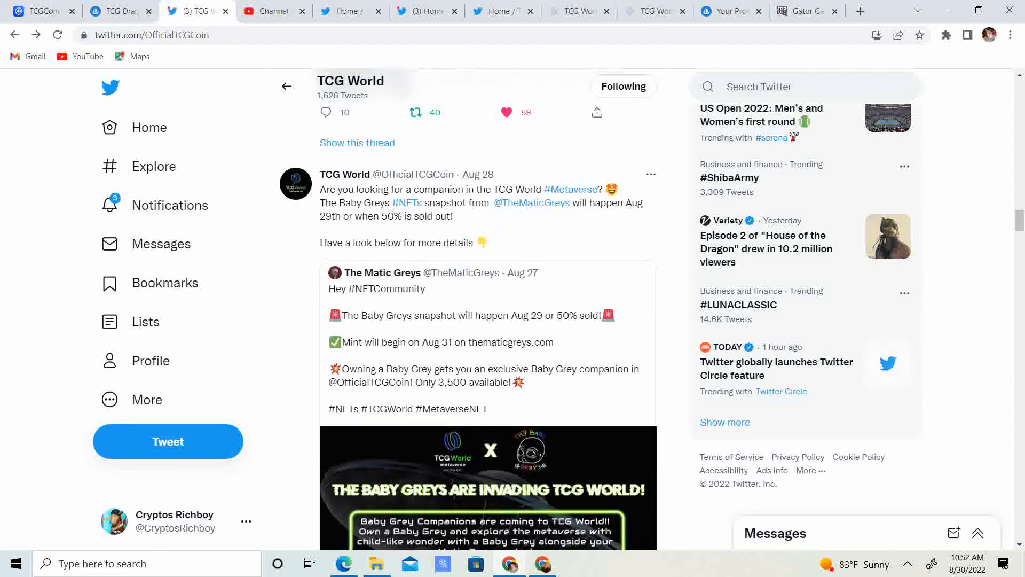
scroll(down, 3)
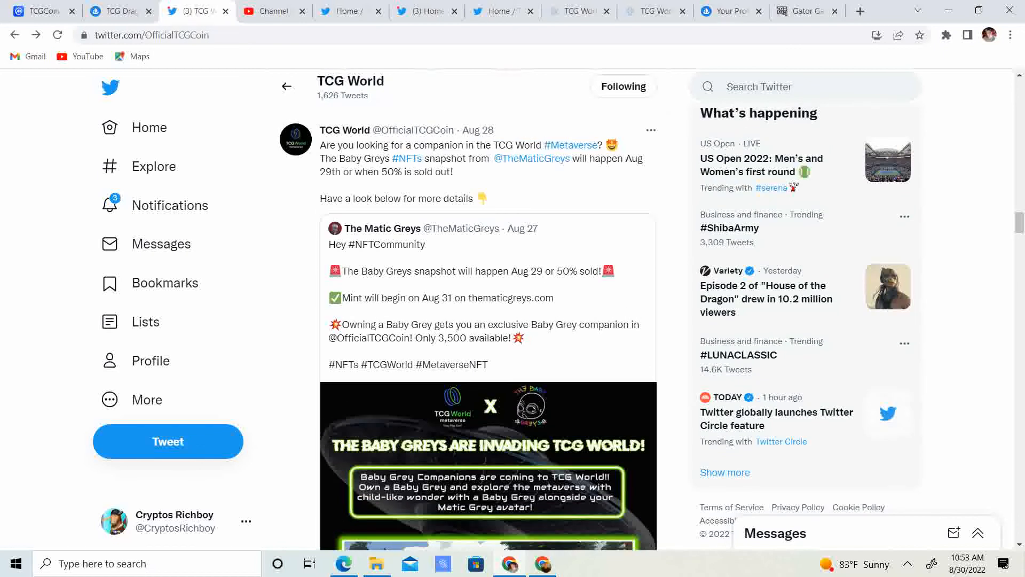
scroll(down, 3)
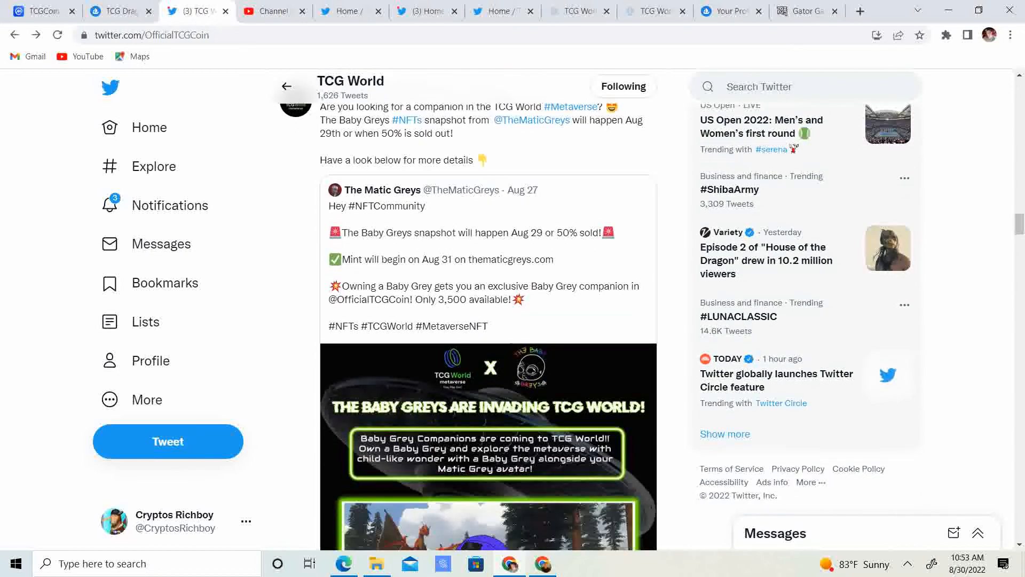
scroll(down, 3)
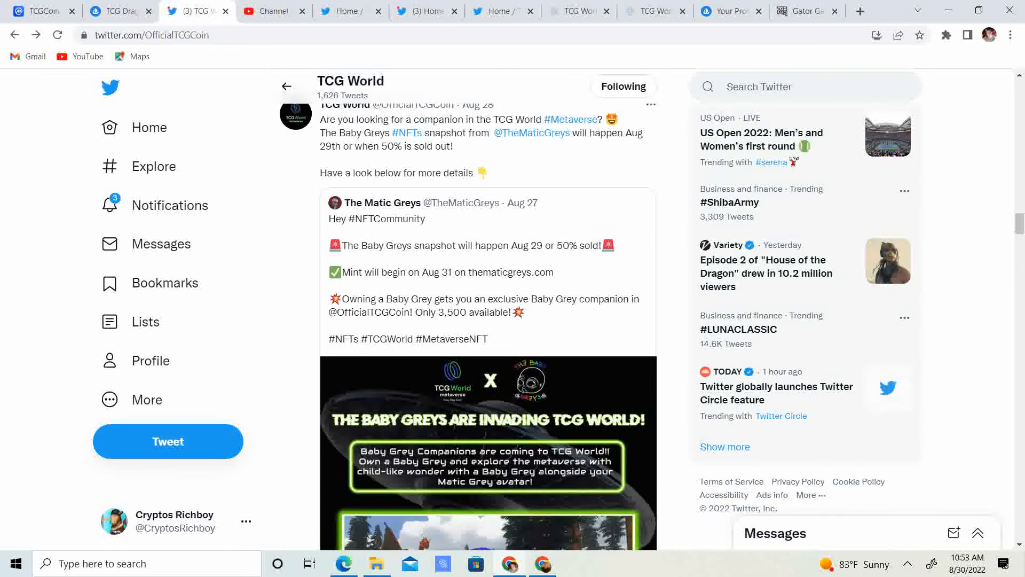
scroll(down, 3)
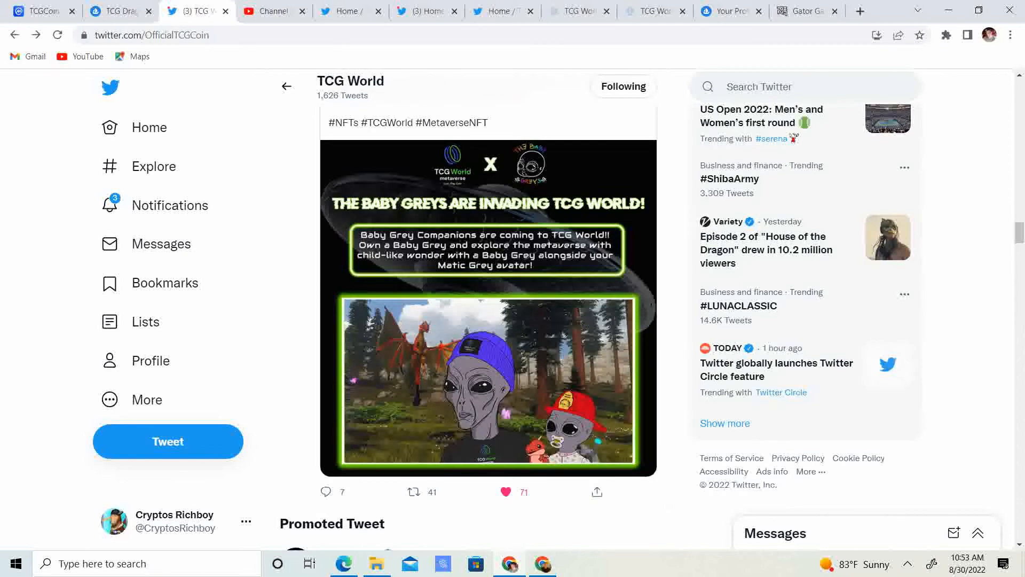
scroll(down, 3)
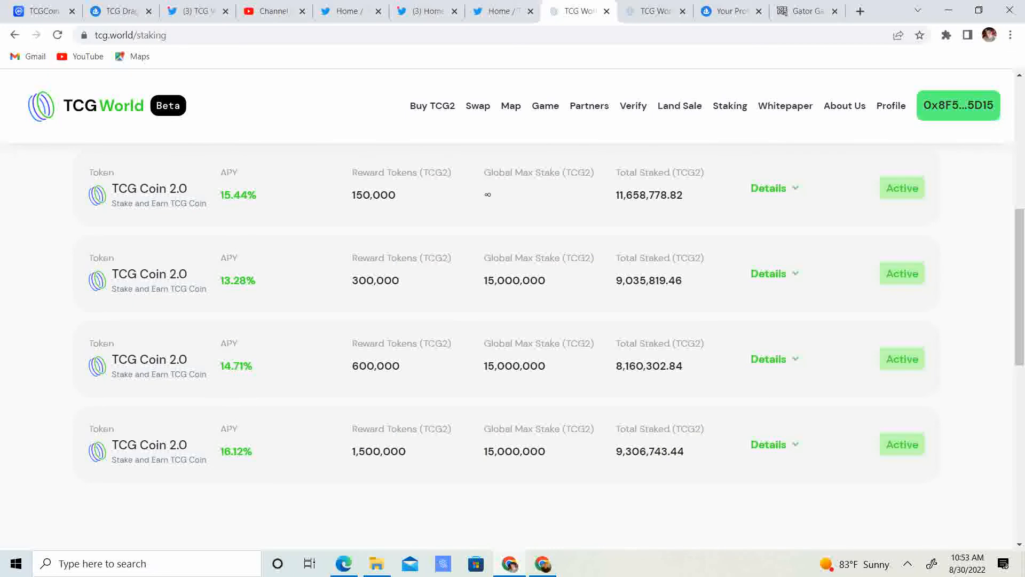
Open the land Map from the staking page's top navigation.
click(510, 105)
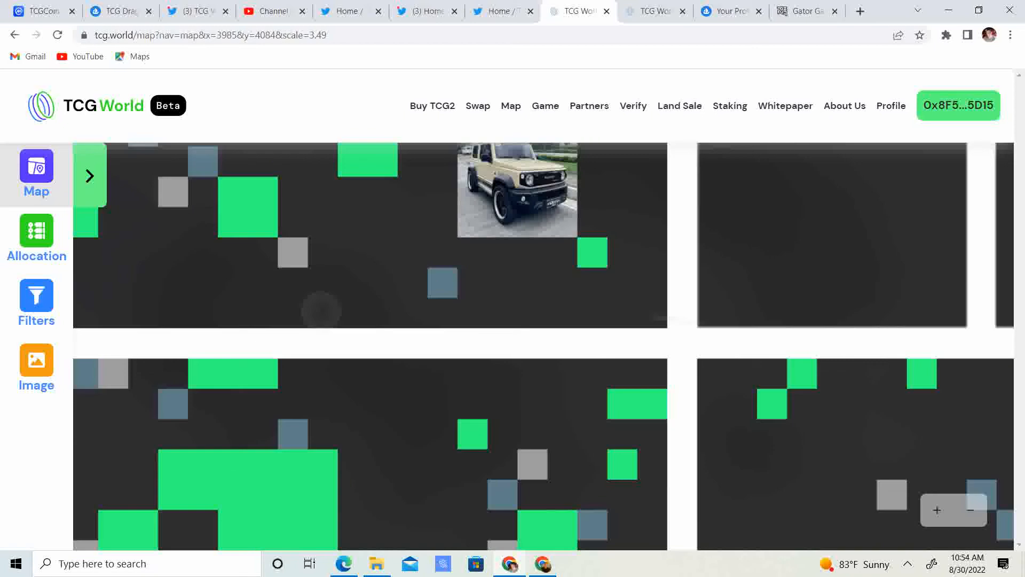
Zoom the land map in, out to the Main Stadium and SYDTEK districts, then back in.
scroll(down, 3)
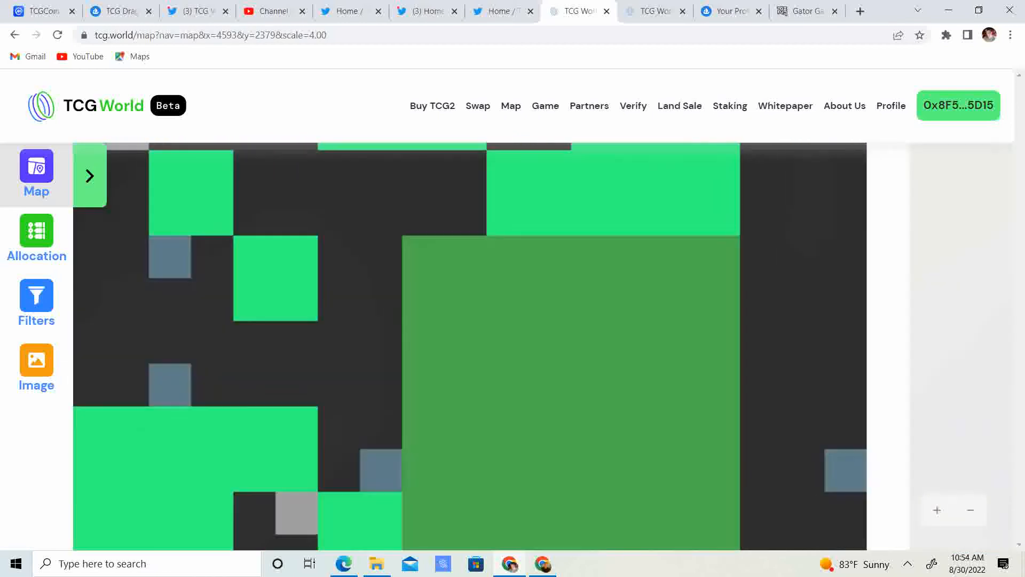
scroll(down, 3)
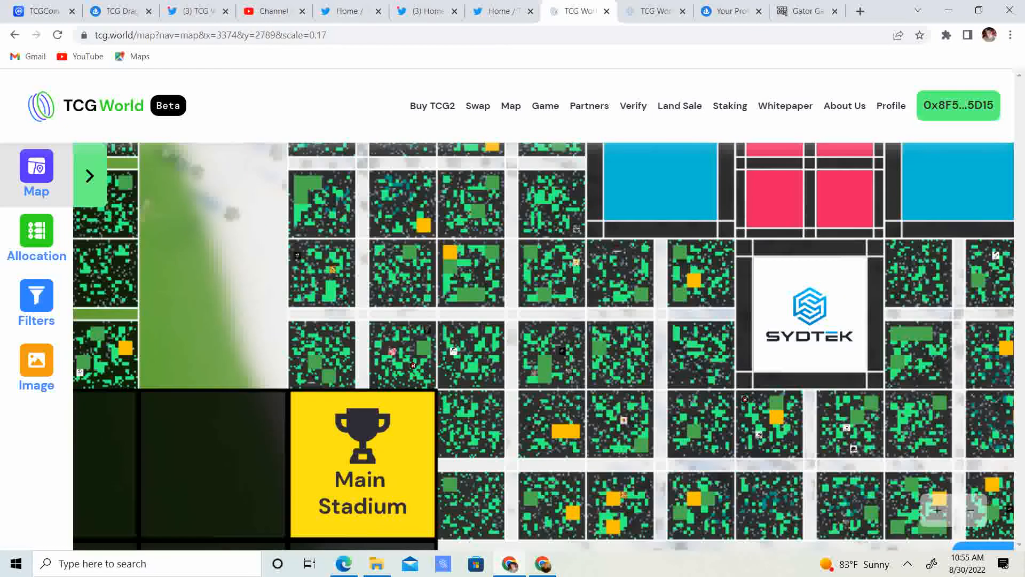
scroll(down, 3)
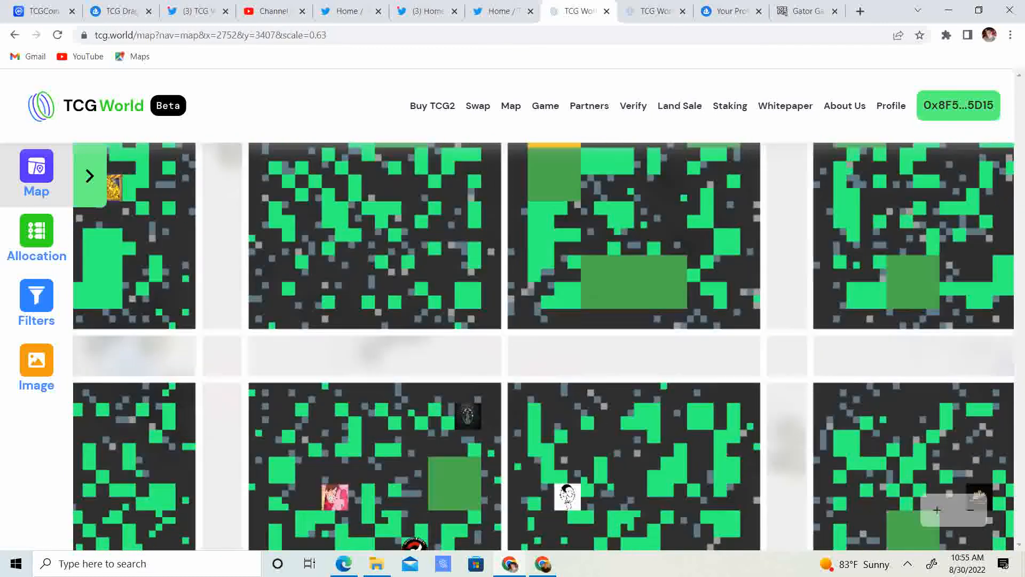
scroll(down, 3)
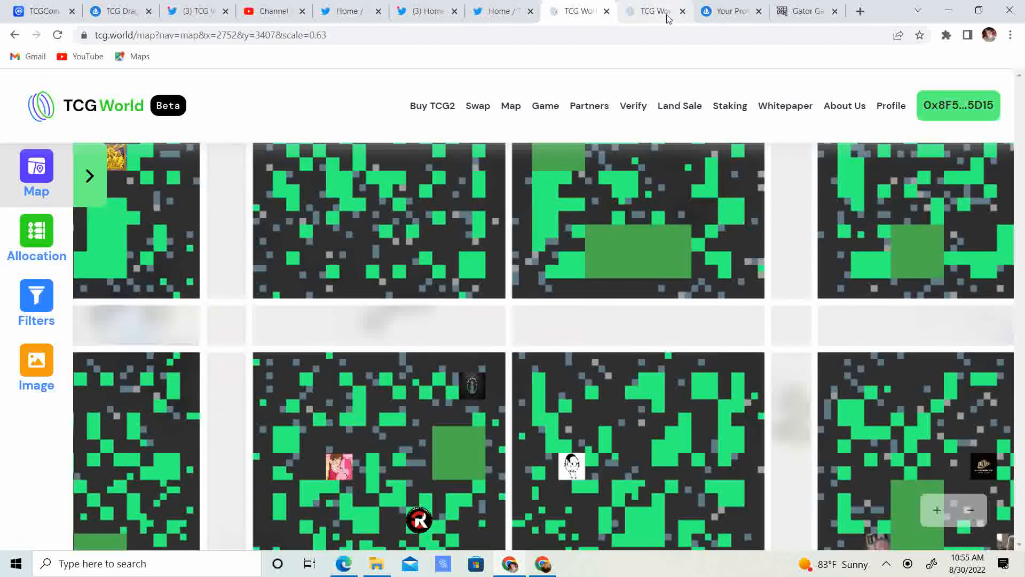